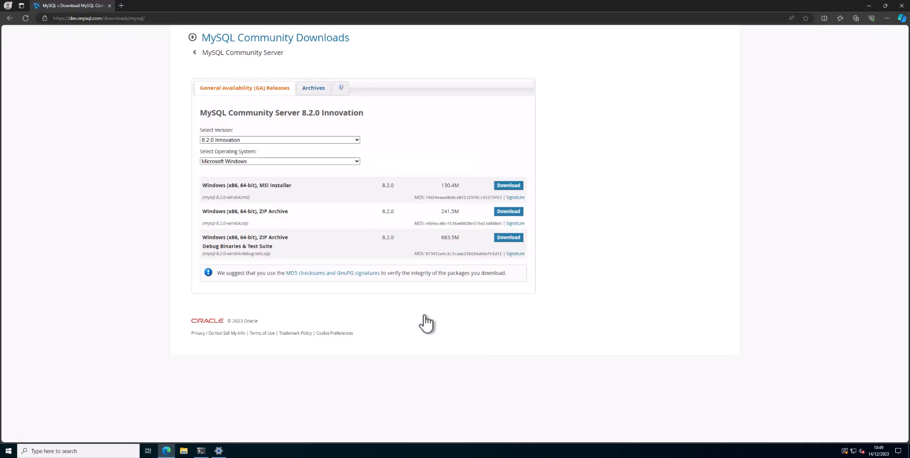
pyautogui.moveTo(427, 322)
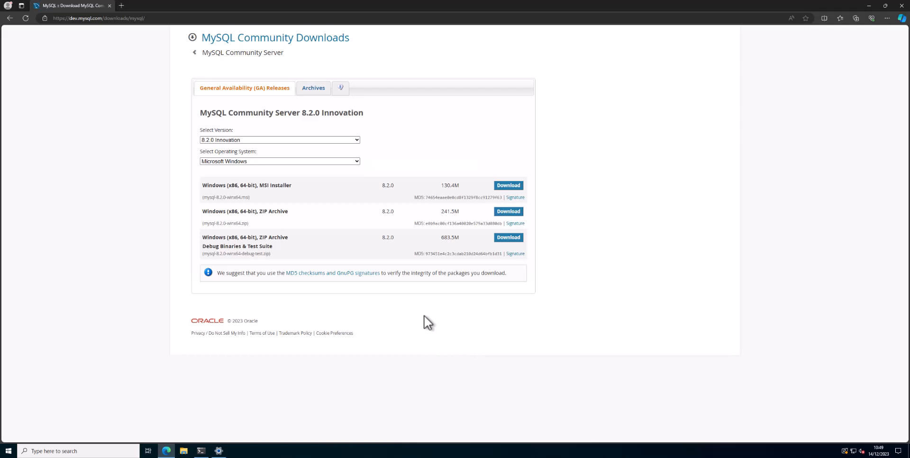
pyautogui.moveTo(426, 319)
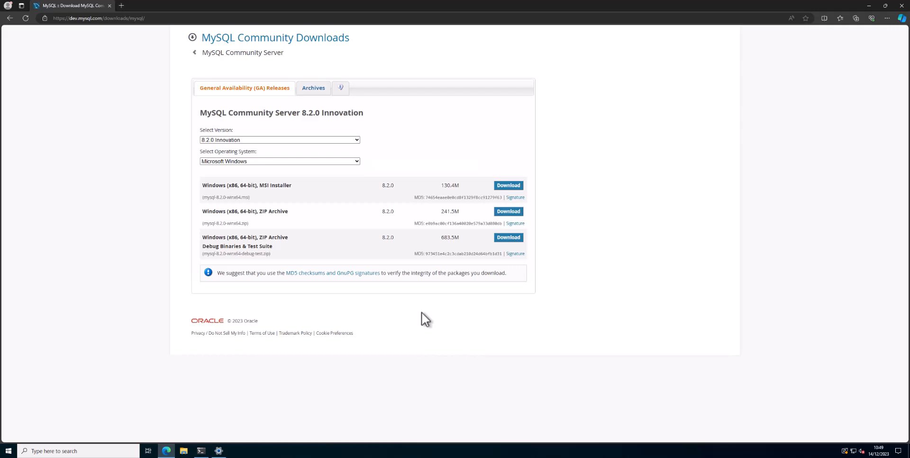
pyautogui.moveTo(460, 184)
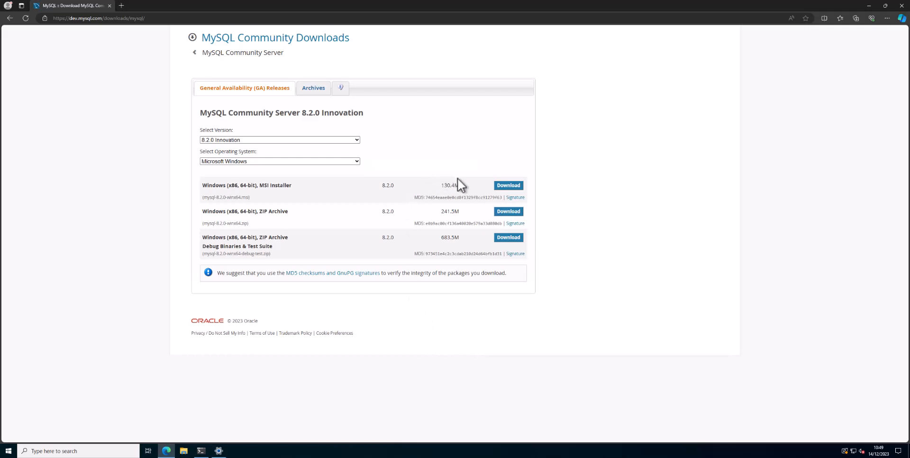
# Download the MySQL 8.2.0 Windows MSI installer without an Oracle login and open it
pyautogui.click(508, 185)
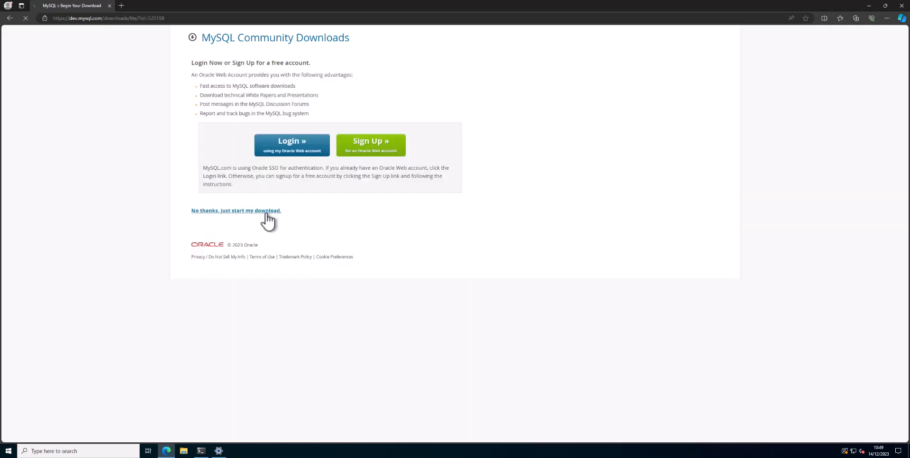
pyautogui.click(236, 210)
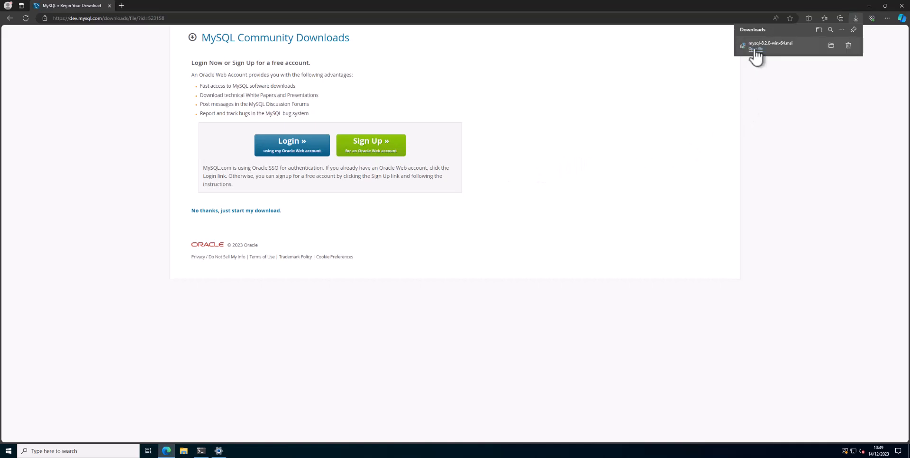
pyautogui.click(770, 43)
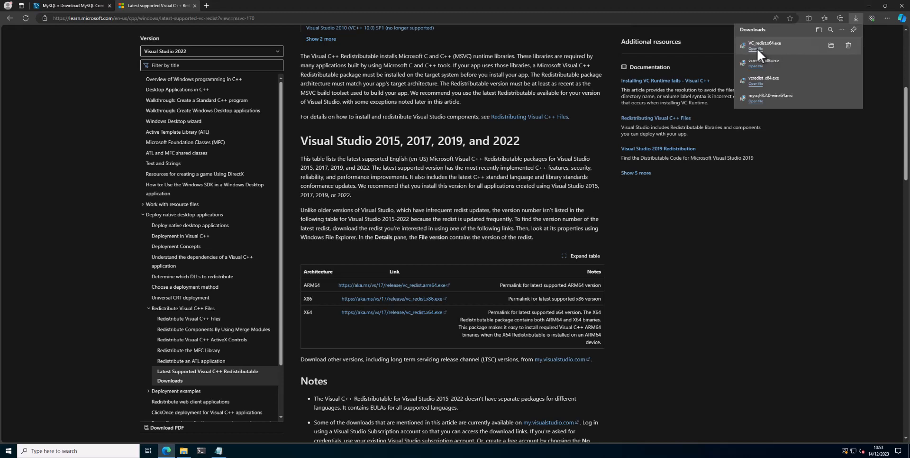
# Install the Visual C++ 2015–2022 x64 Redistributable after agreeing to its license terms
pyautogui.click(756, 50)
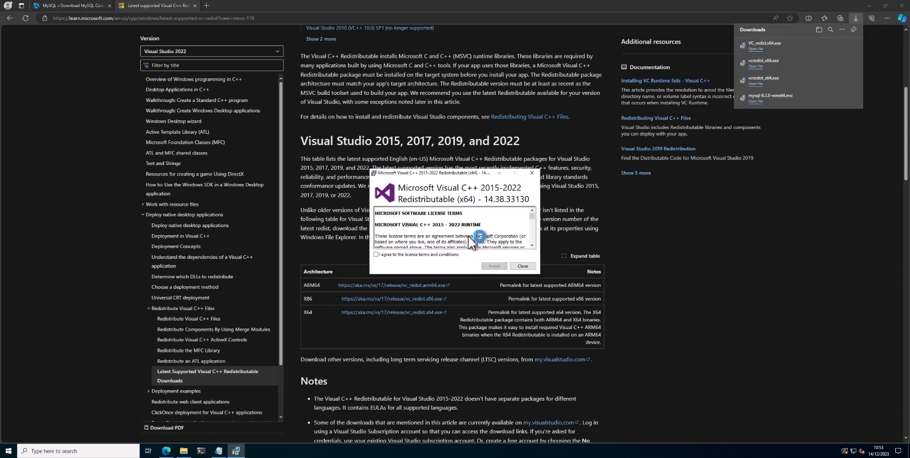
pyautogui.click(376, 254)
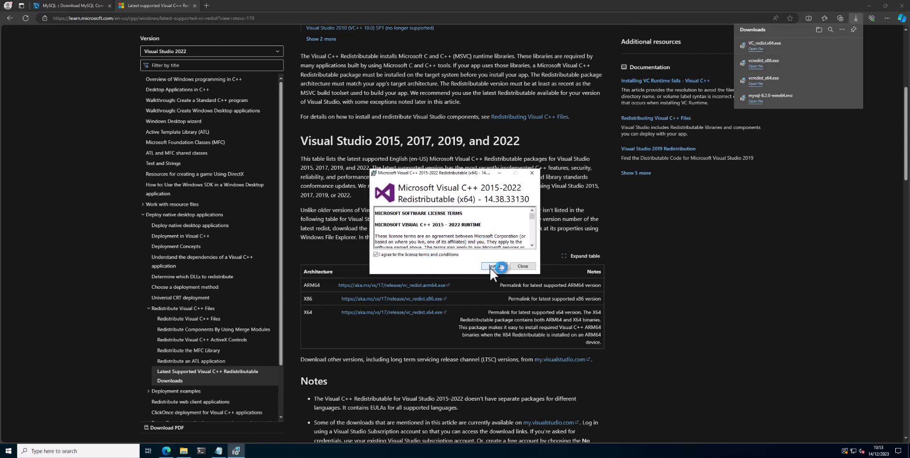
pyautogui.click(495, 266)
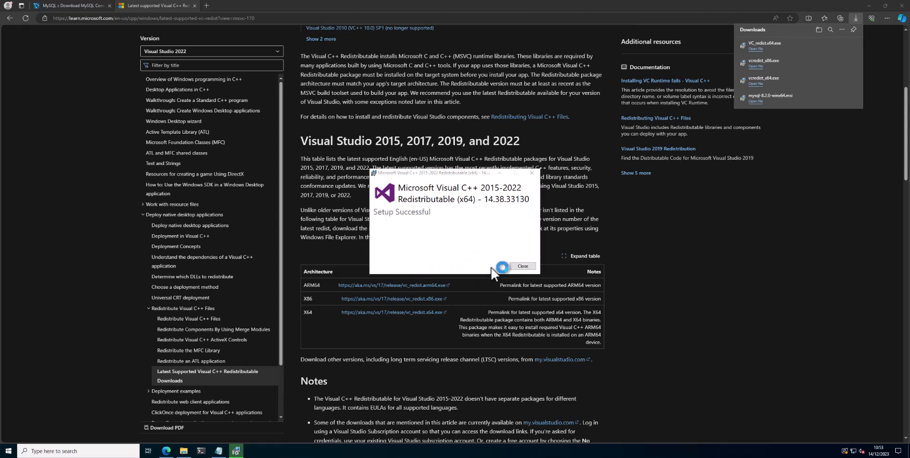
pyautogui.click(523, 266)
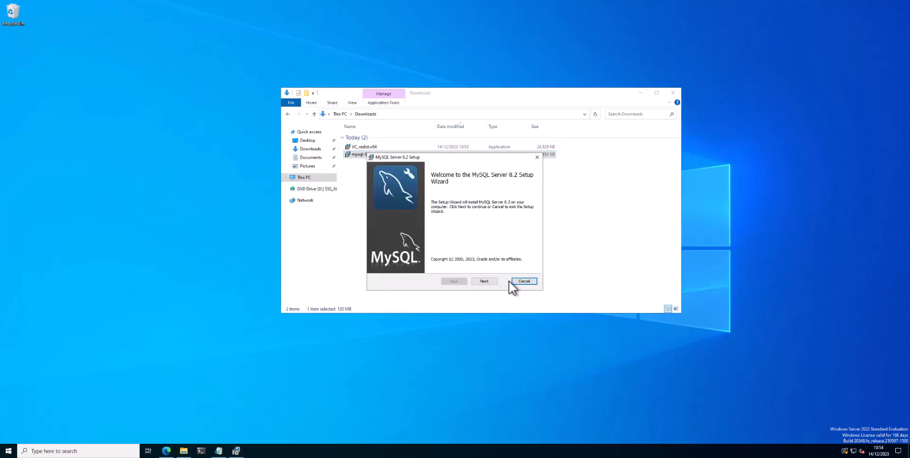
# Install MySQL Server 8.2 using the Typical setup type and launch the MySQL Configurator
pyautogui.click(484, 281)
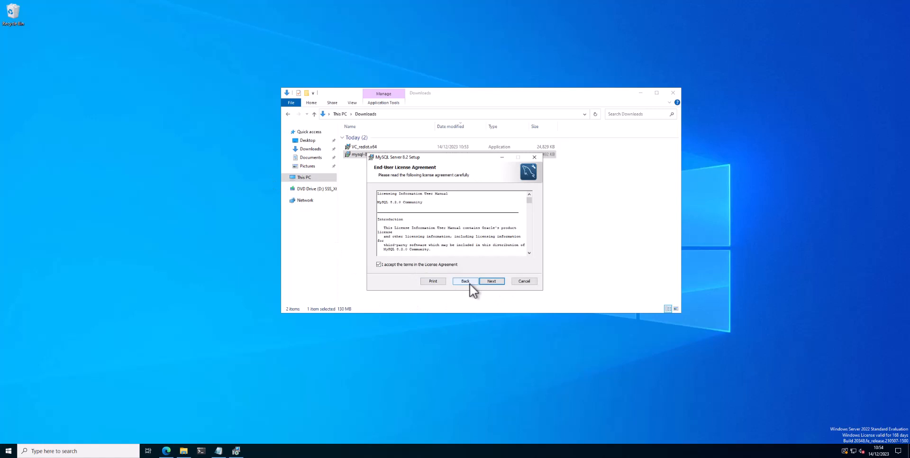
pyautogui.click(491, 281)
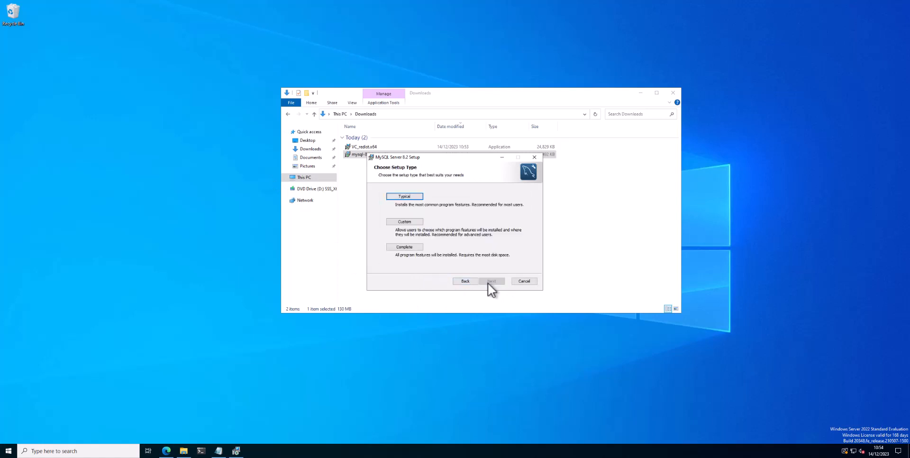
pyautogui.click(491, 281)
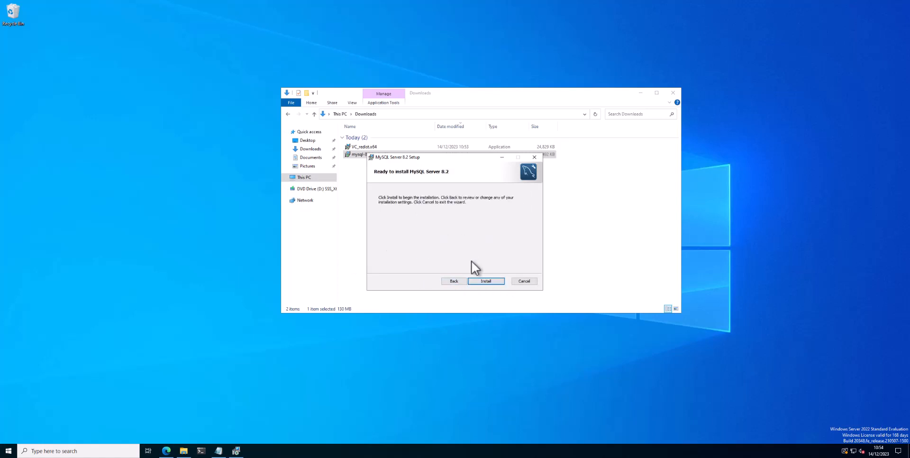
pyautogui.click(486, 281)
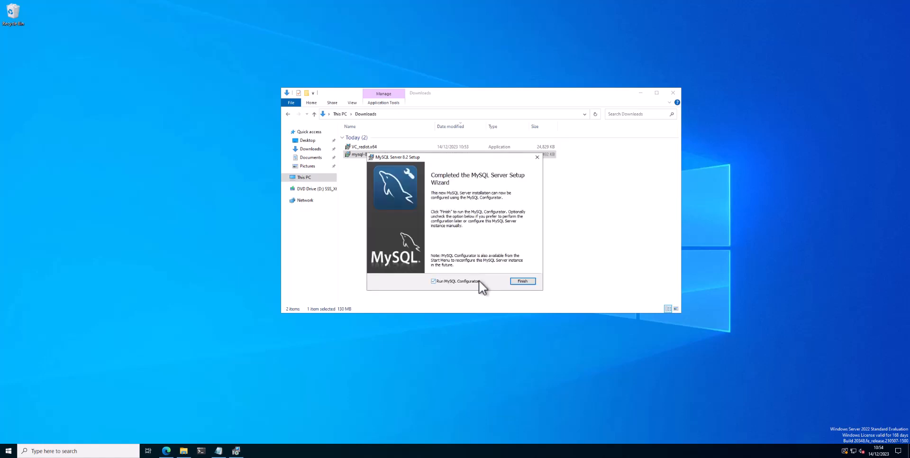
pyautogui.moveTo(521, 281)
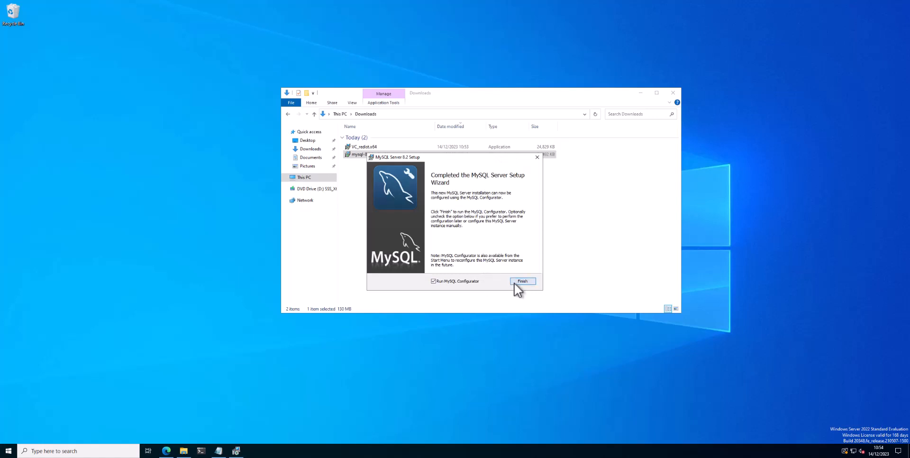
pyautogui.click(522, 281)
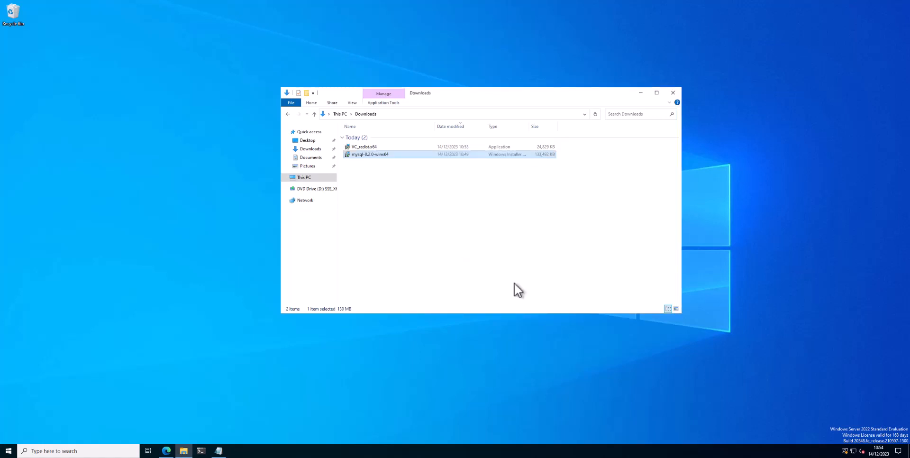
pyautogui.doubleClick(369, 153)
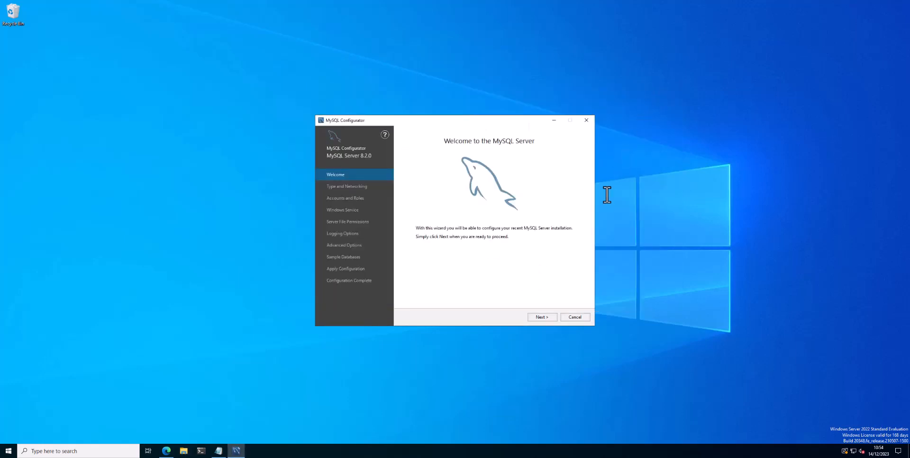
# Keep the Development Computer config type and enter a matching strong root password twice
pyautogui.click(541, 316)
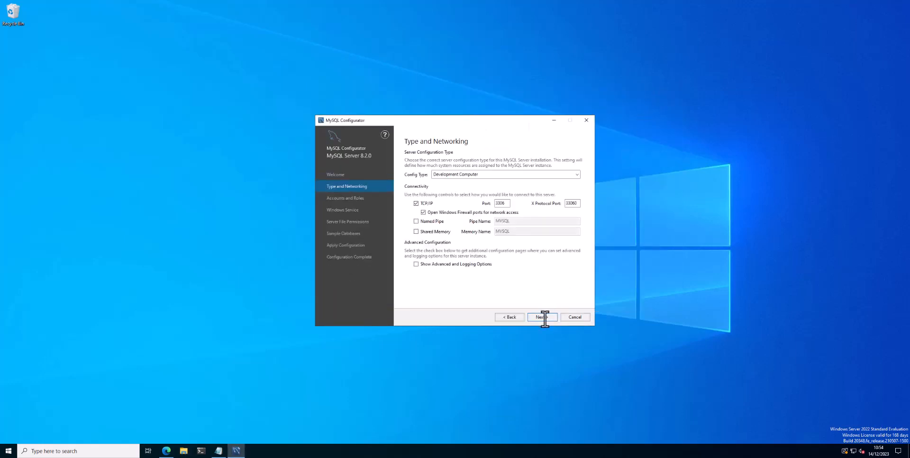
pyautogui.click(577, 174)
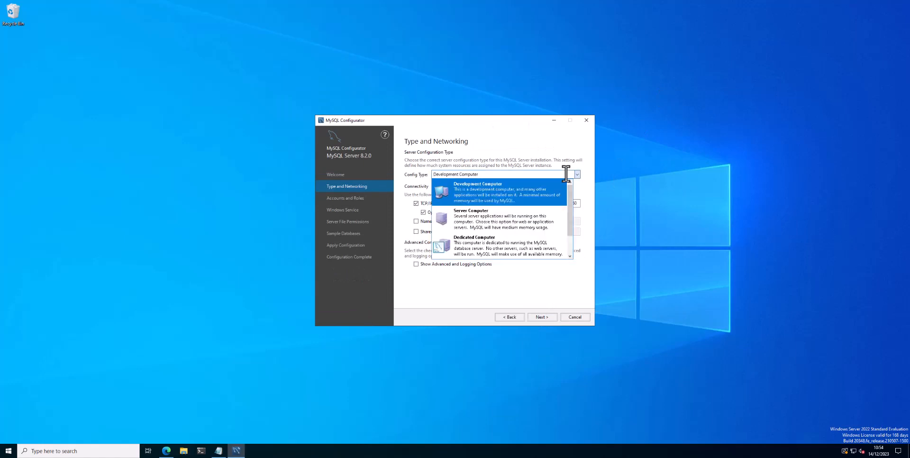
pyautogui.click(478, 183)
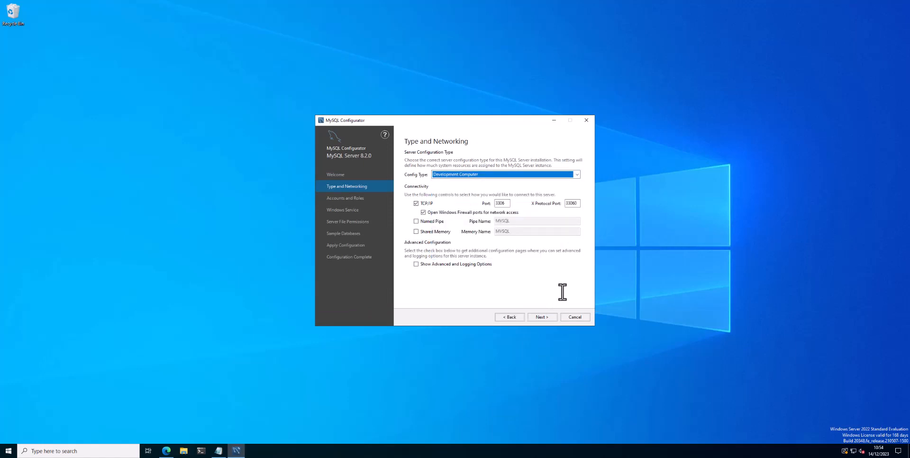
pyautogui.moveTo(541, 317)
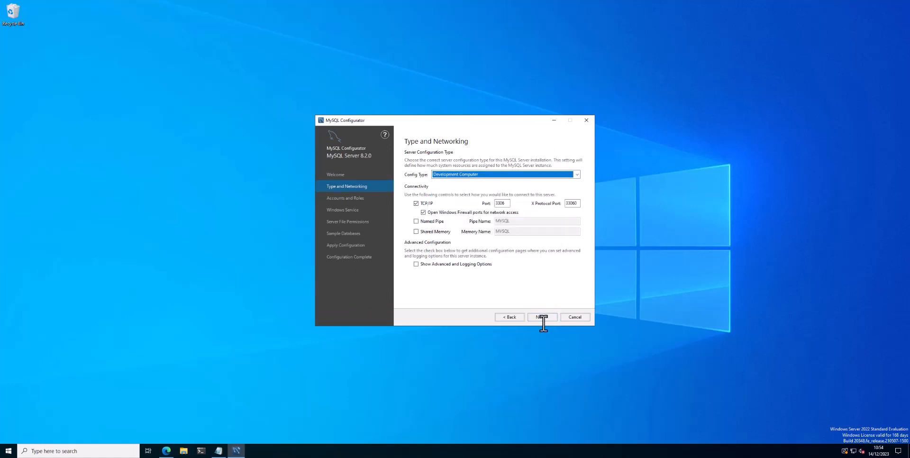
pyautogui.click(541, 317)
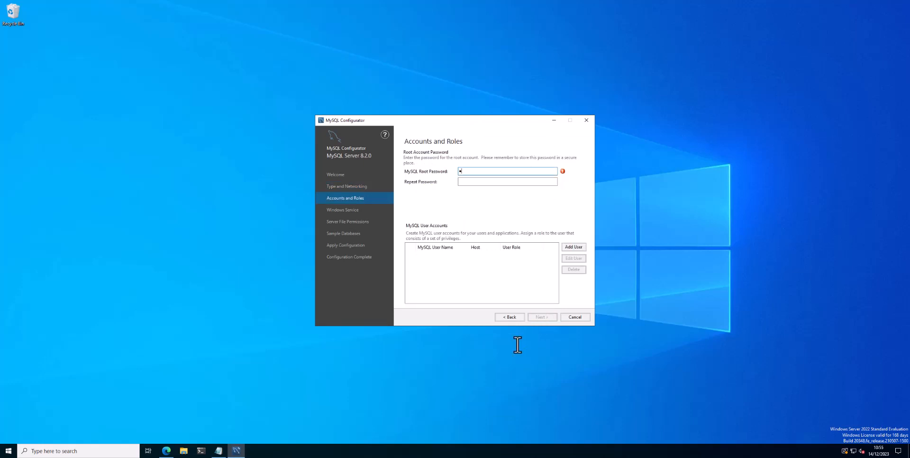
pyautogui.write('password')
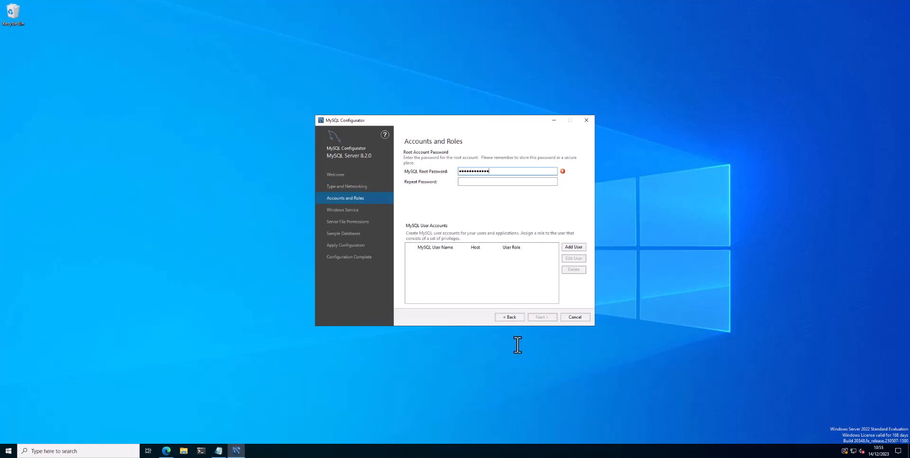
pyautogui.write('••••')
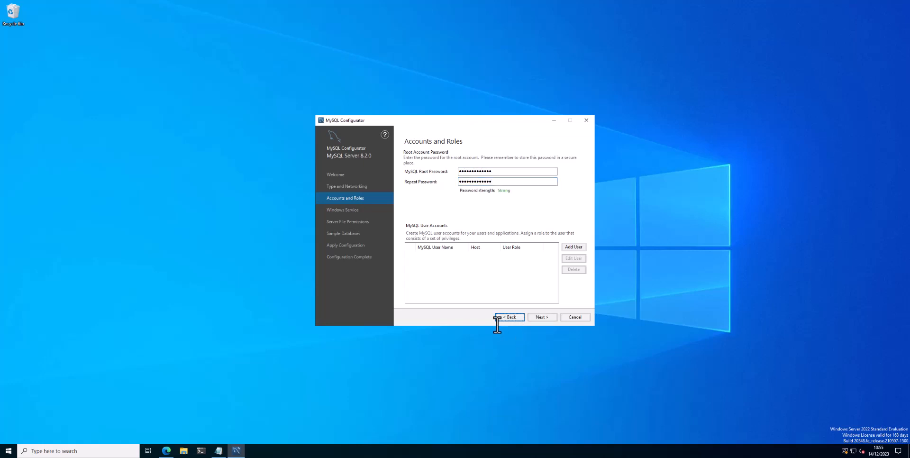
pyautogui.moveTo(541, 317)
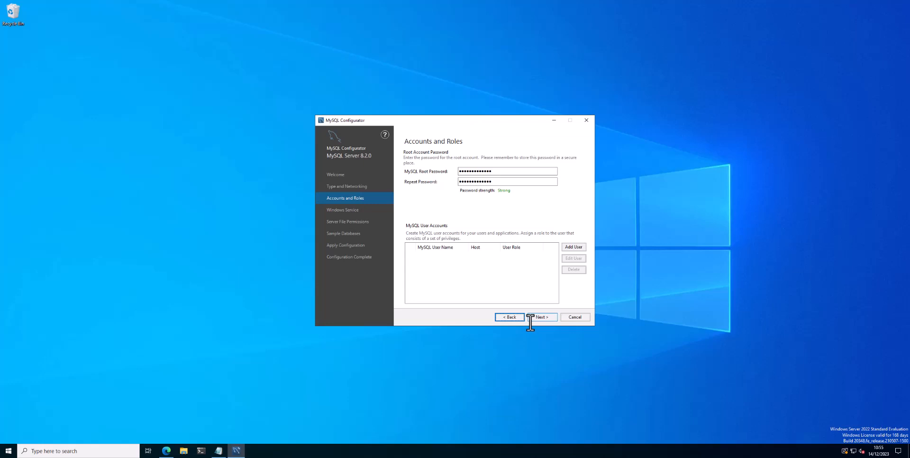
# Accept the default service settings, execute the MySQL 8.2.0 configuration, and finish
pyautogui.click(540, 317)
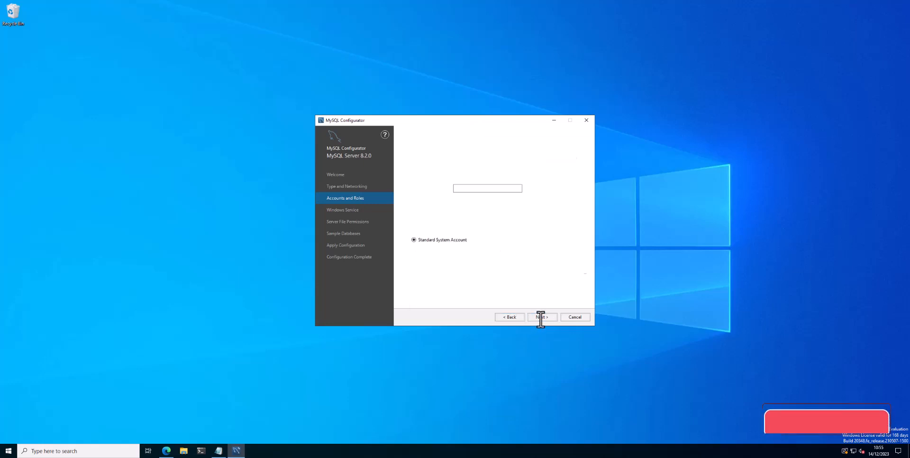
pyautogui.click(541, 317)
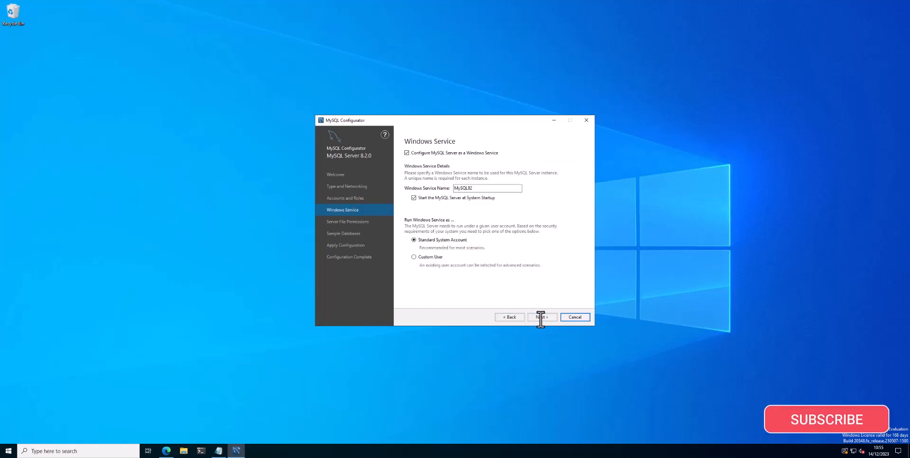
pyautogui.click(541, 316)
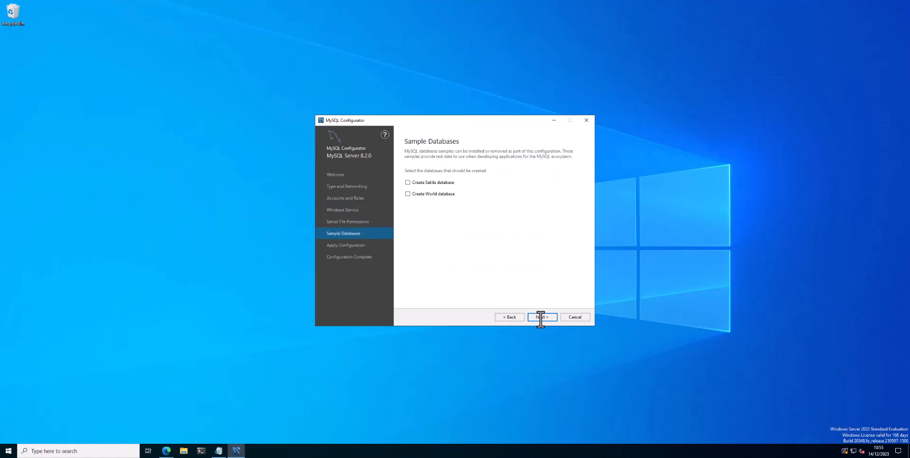
pyautogui.click(541, 317)
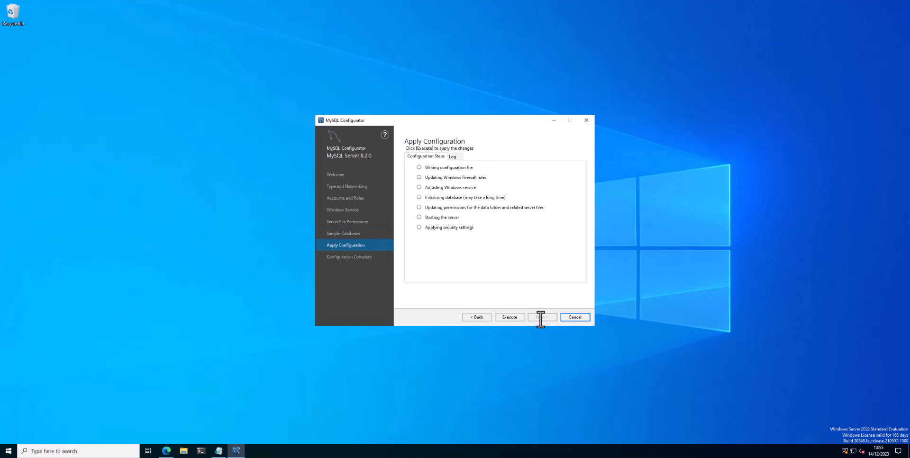
pyautogui.click(509, 317)
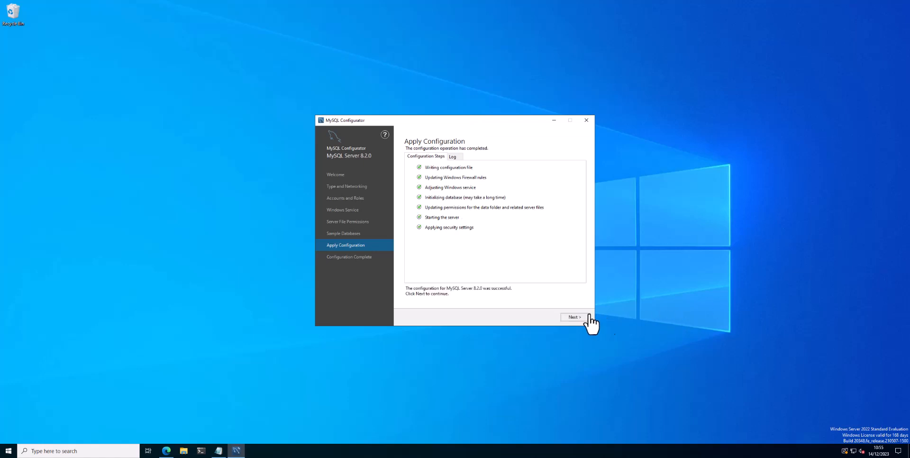
pyautogui.click(574, 316)
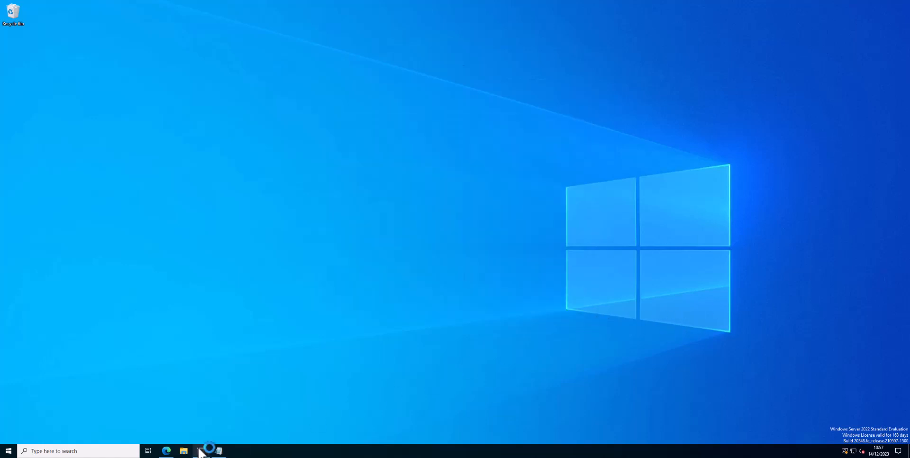
pyautogui.click(218, 451)
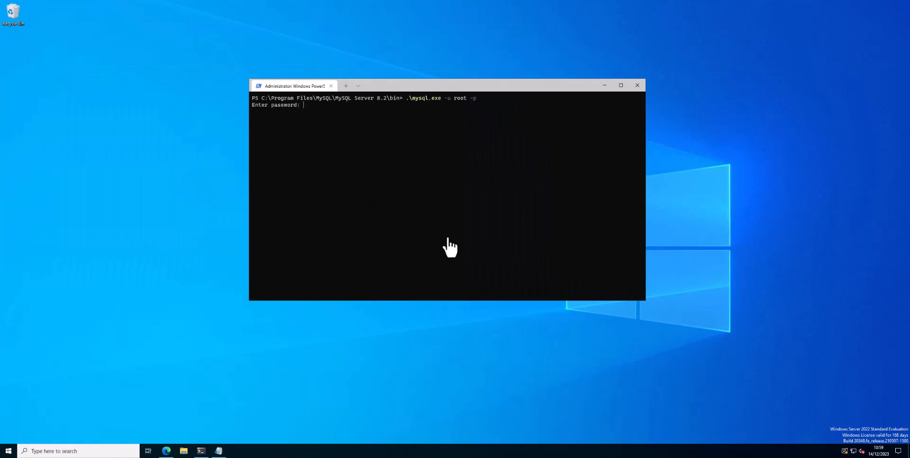
# As root, create utf8mb4 database giteadb, grant gitea all privileges on it, and flush
pyautogui.write('password')
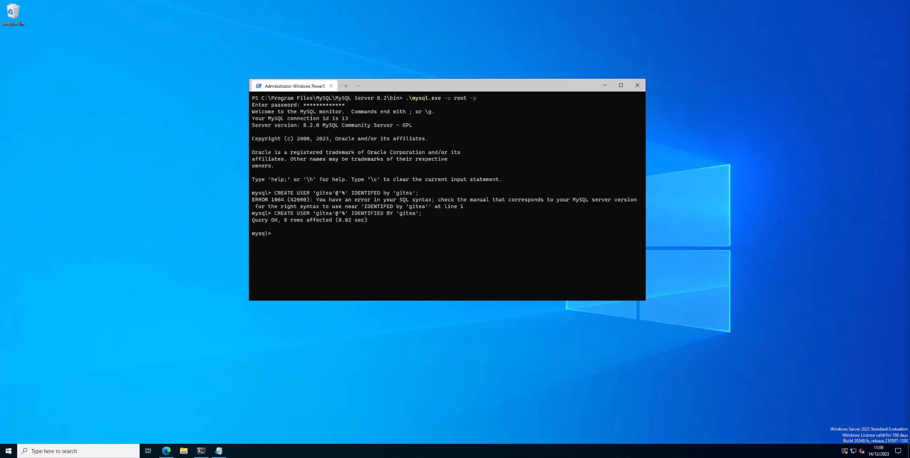
pyautogui.write("CREATE DATABASE giteadb CHARACTER SET 'utf8mb4' COLLATE 'utf8mb4_unicode_ci';")
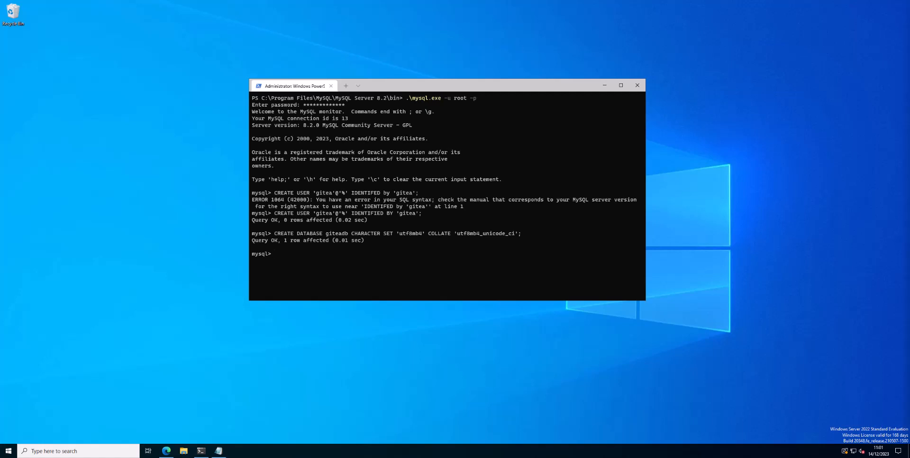
pyautogui.write("GRANT ALL PRIVILEGES ON giteadb.* TO 'gitea';")
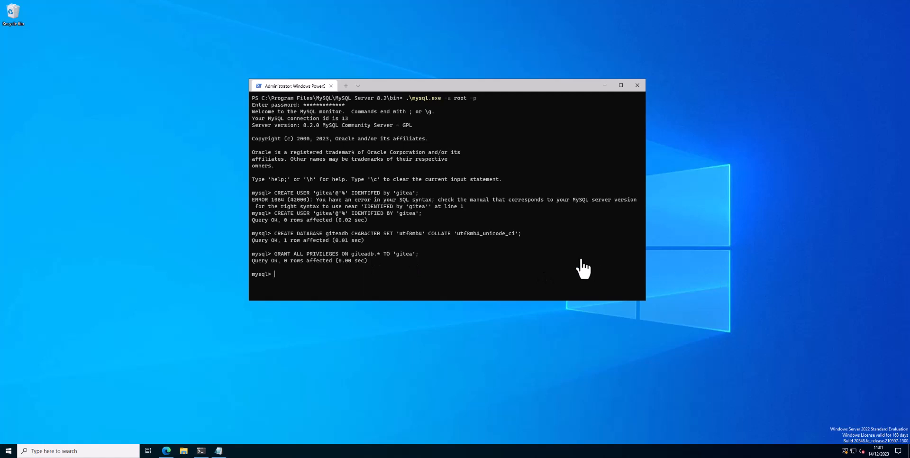
pyautogui.write('FLUSH PRIVILEGES;')
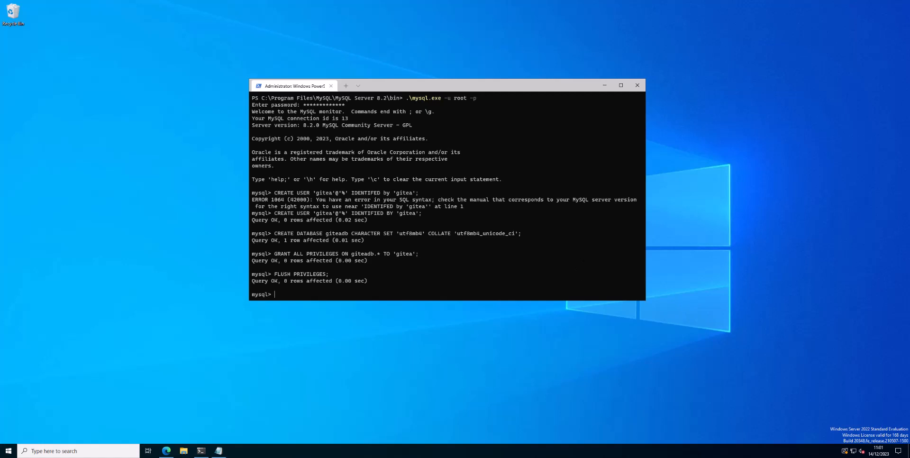
pyautogui.write('e')
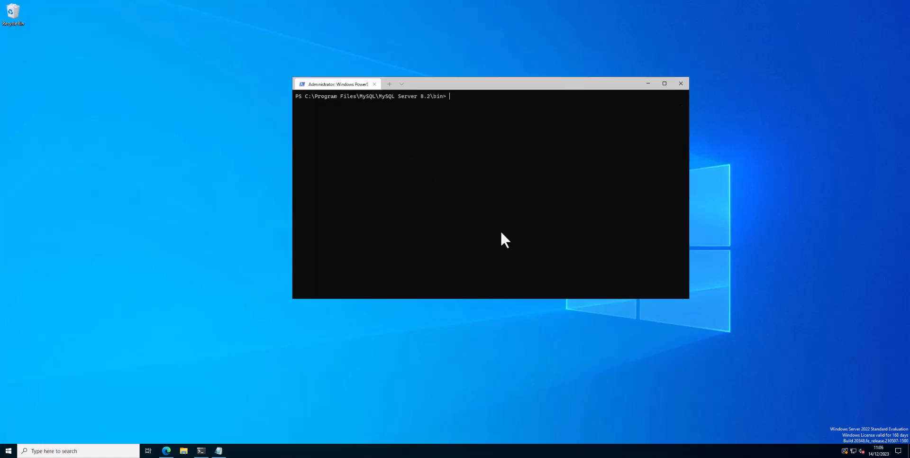
# Log in to giteadb as gitea with .\mysql, then exit and clear the terminal
pyautogui.write('.\\mys')
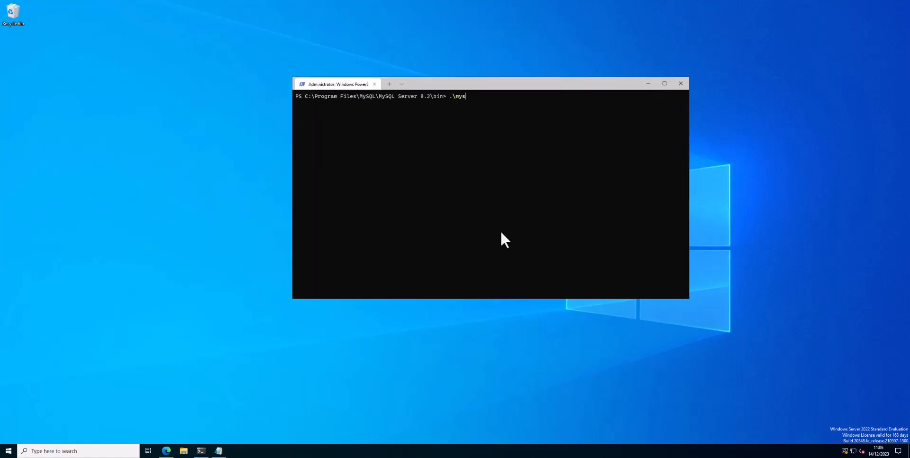
pyautogui.write('ql')
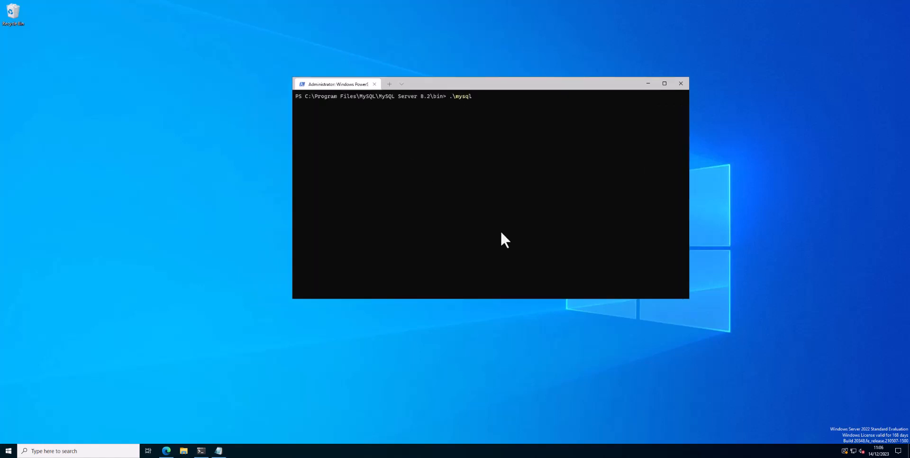
pyautogui.write('-u gite')
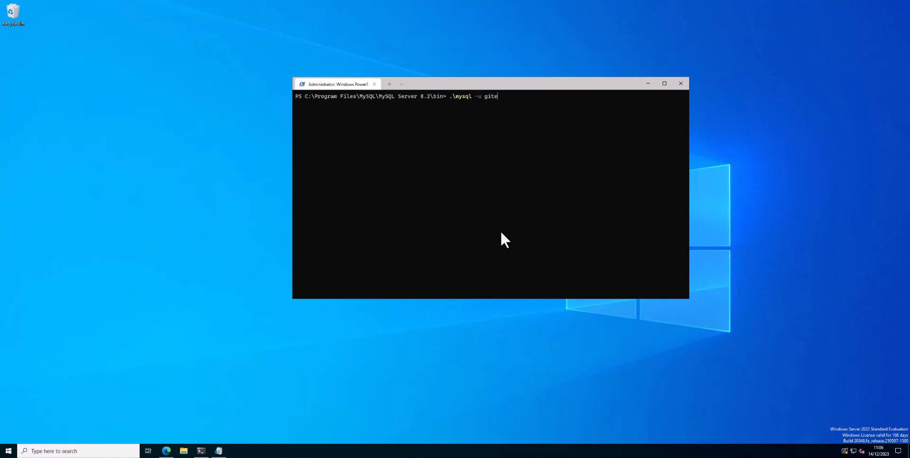
pyautogui.write('a -')
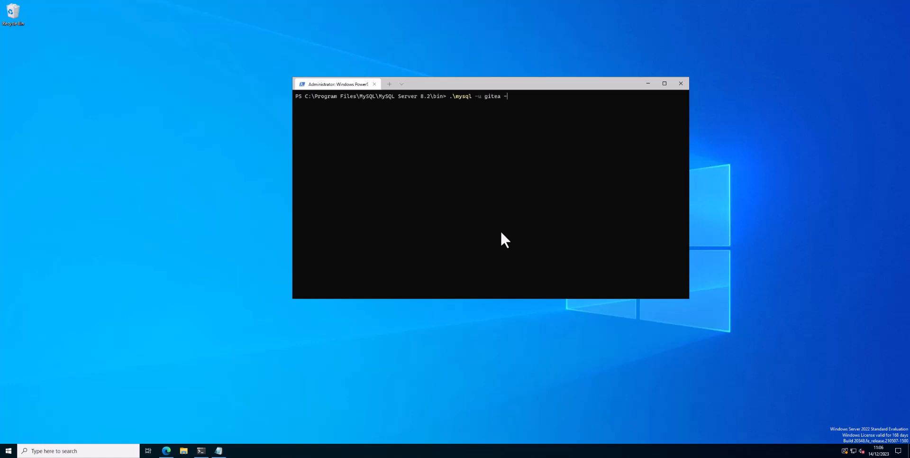
pyautogui.write('p')
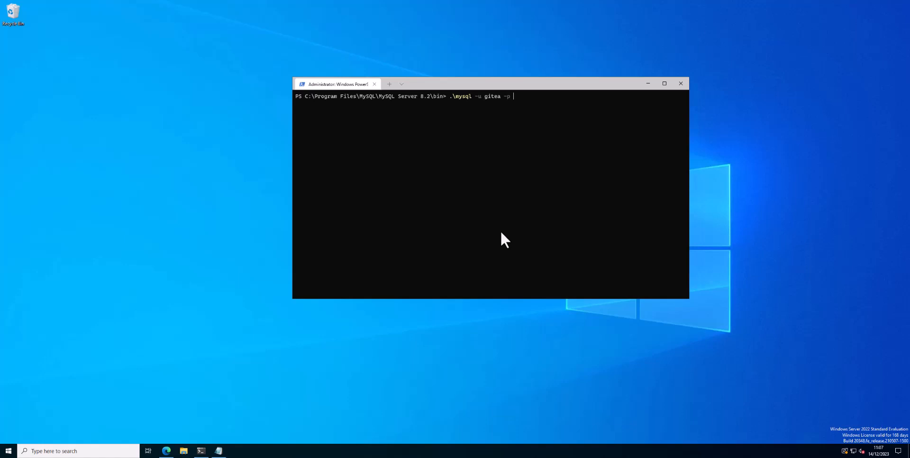
pyautogui.write('g')
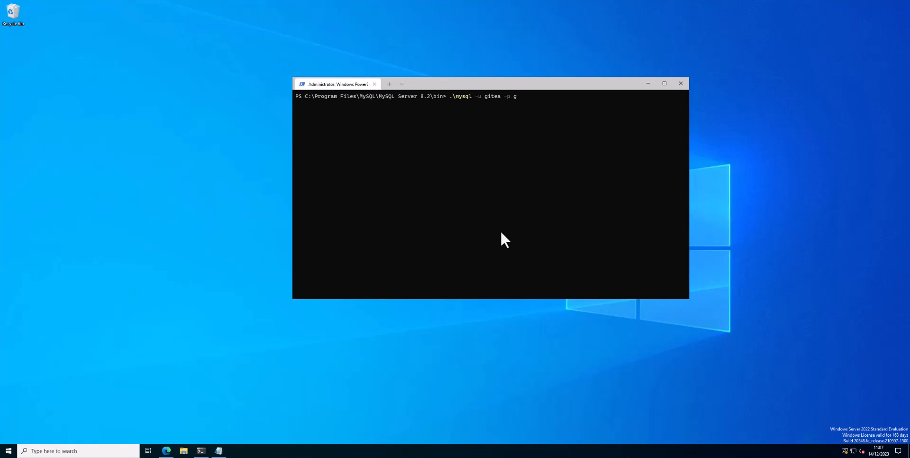
pyautogui.write('iteadb')
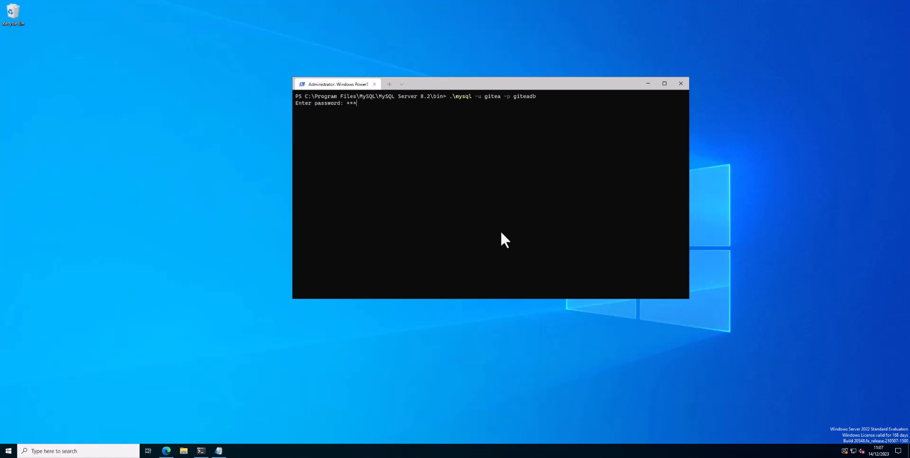
pyautogui.write('**')
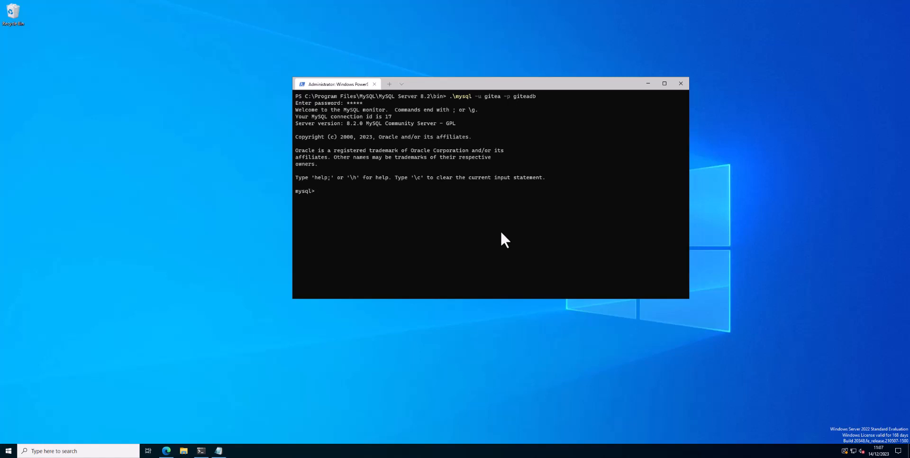
pyautogui.write('exit')
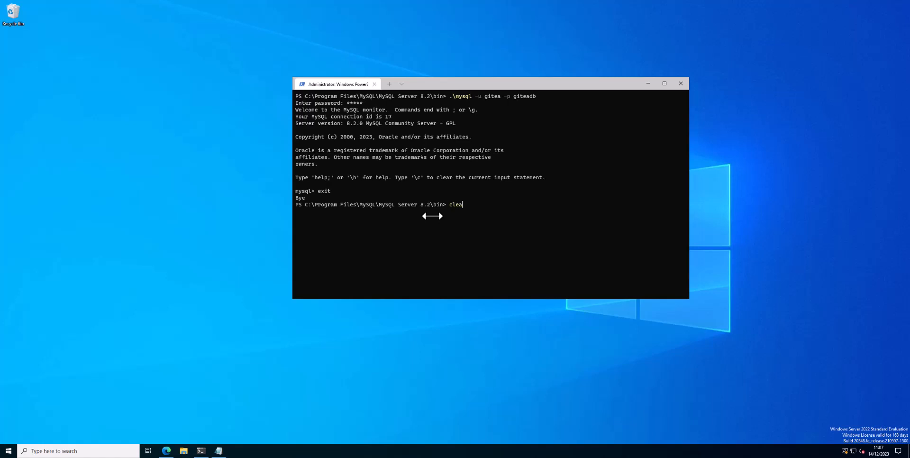
pyautogui.press('Enter')
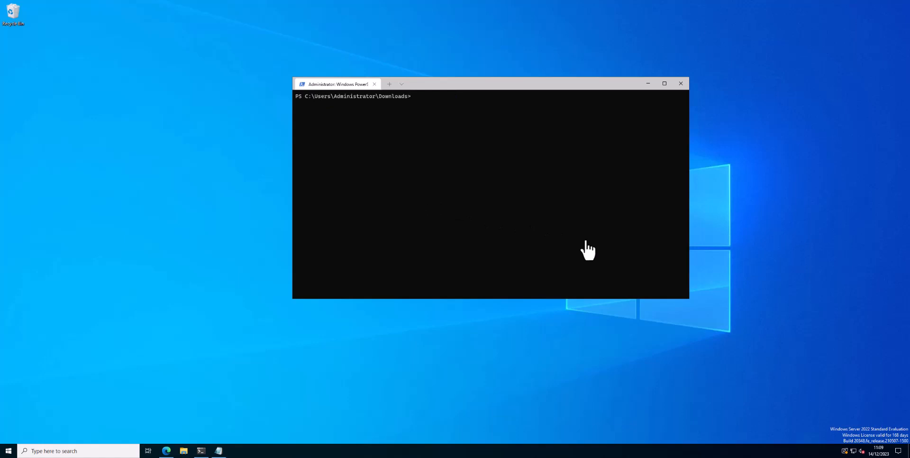
# Download the Gitea 1.21.2 Windows build with wget as 'gitea' and open Downloads in Explorer
pyautogui.write('wget')
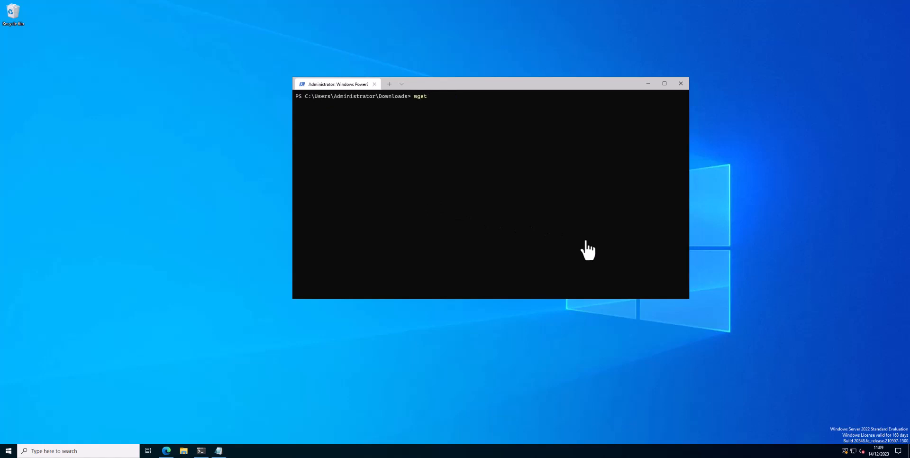
pyautogui.write('-O')
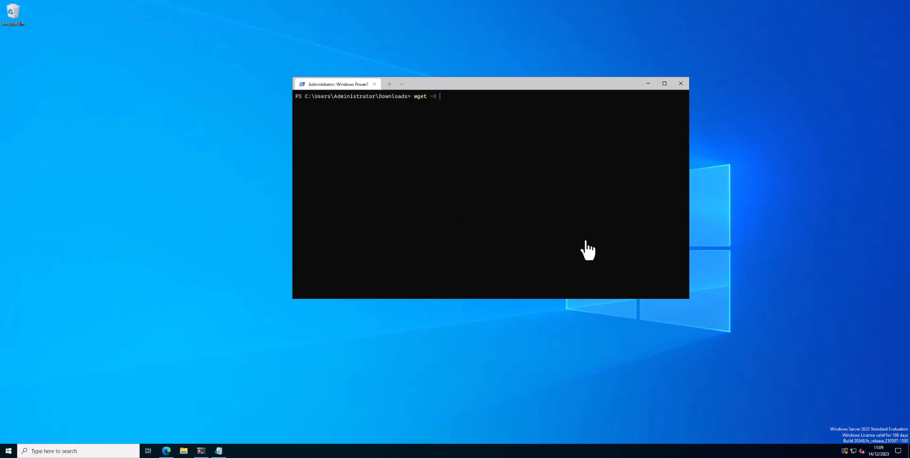
pyautogui.moveTo(582, 245)
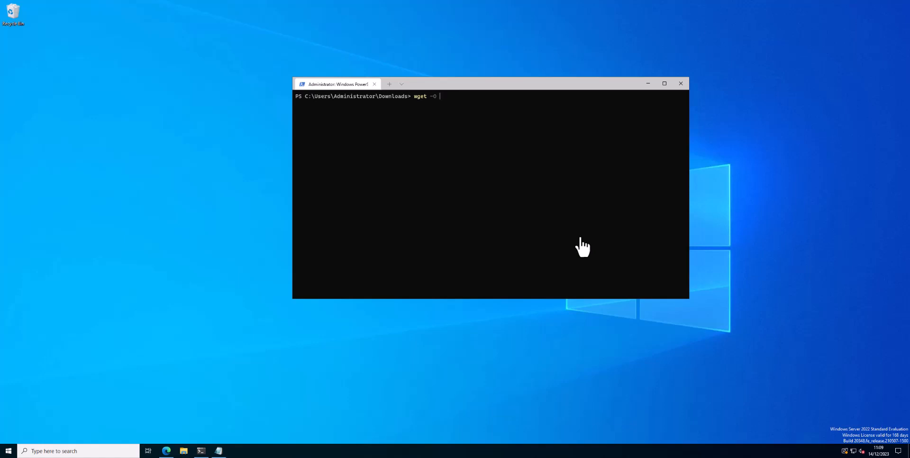
pyautogui.write('g')
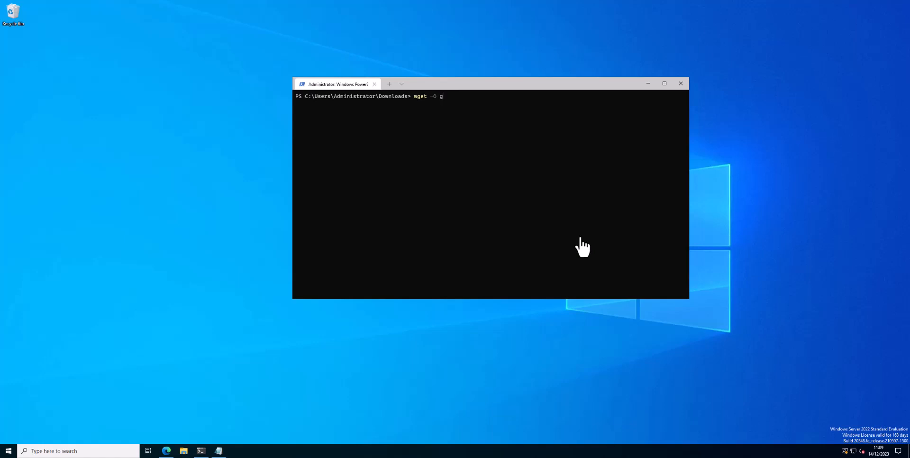
pyautogui.write('itea')
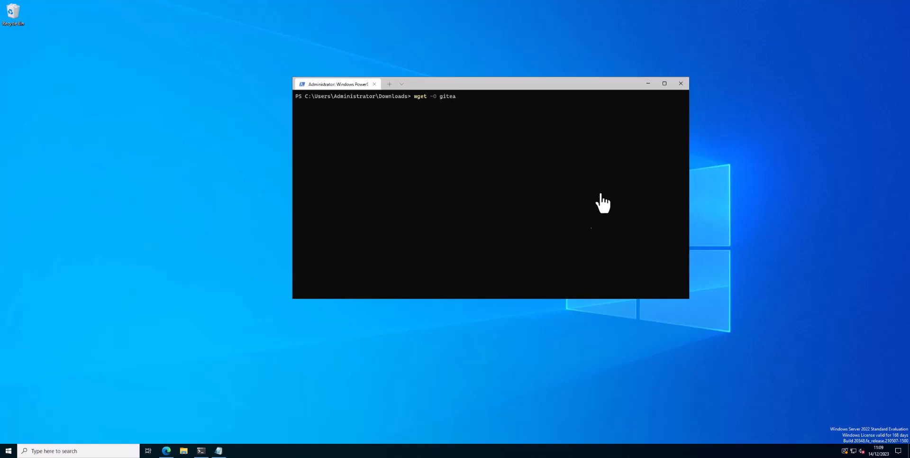
pyautogui.write('https://dl.gitea.com/gitea/1.21.2/gitea-1.21.2-gogit-windows-4.0-amd64.exe')
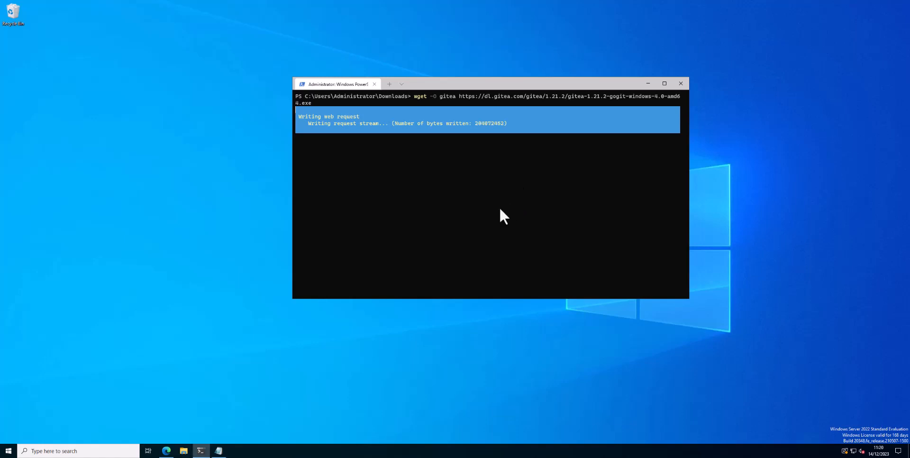
pyautogui.write('explore')
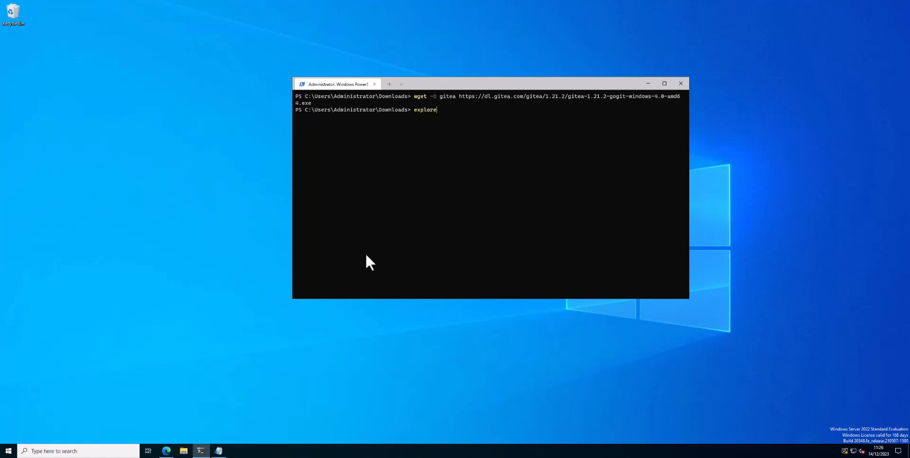
pyautogui.press('enter')
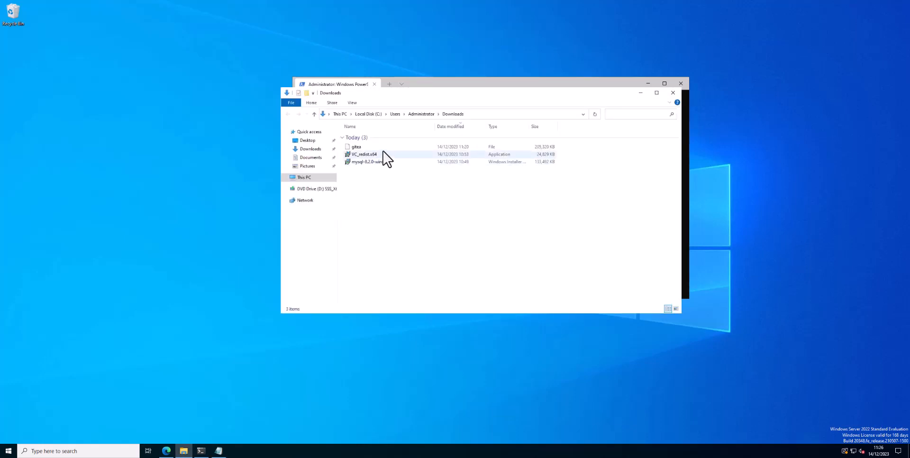
# Rename the downloaded gitea file to gitea.exe and run it
pyautogui.click(355, 147)
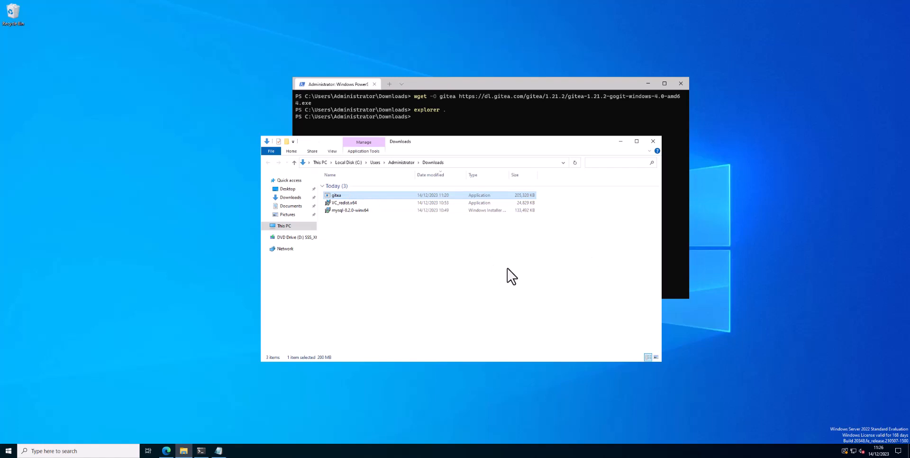
pyautogui.moveTo(362, 205)
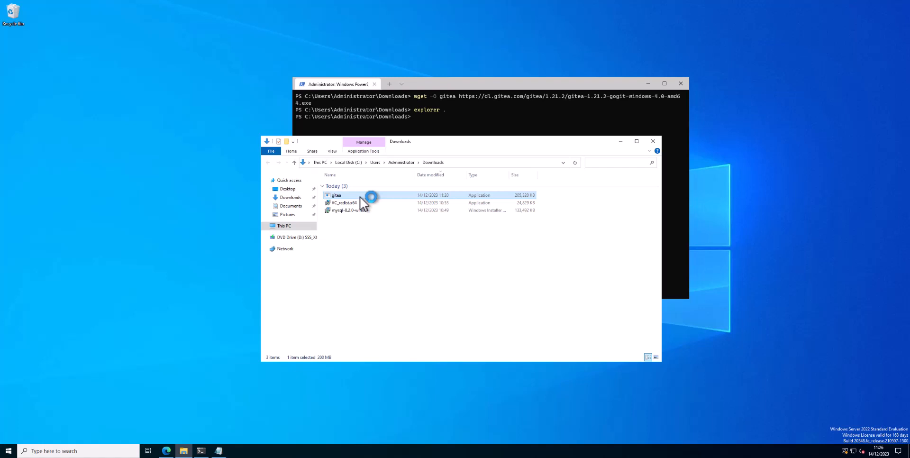
pyautogui.doubleClick(336, 194)
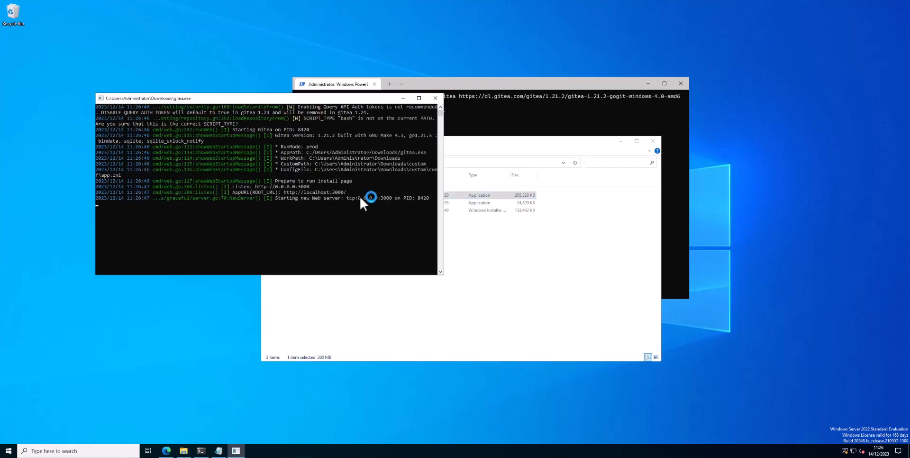
pyautogui.moveTo(309, 207)
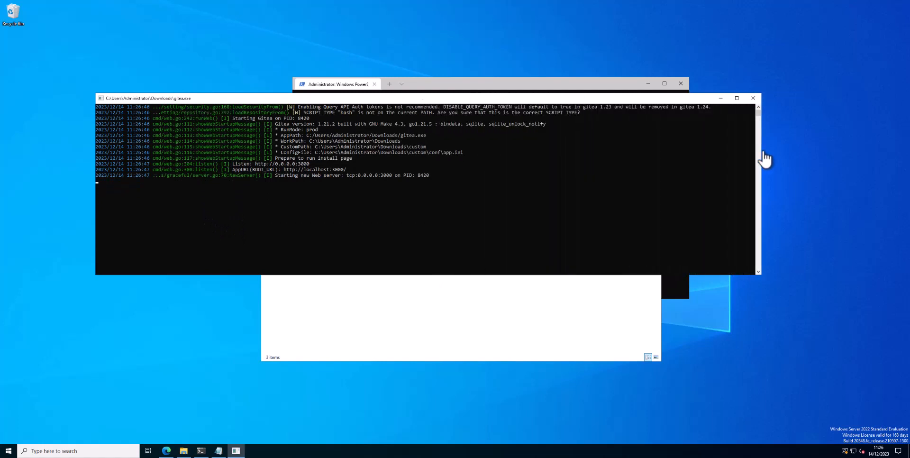
pyautogui.moveTo(326, 116)
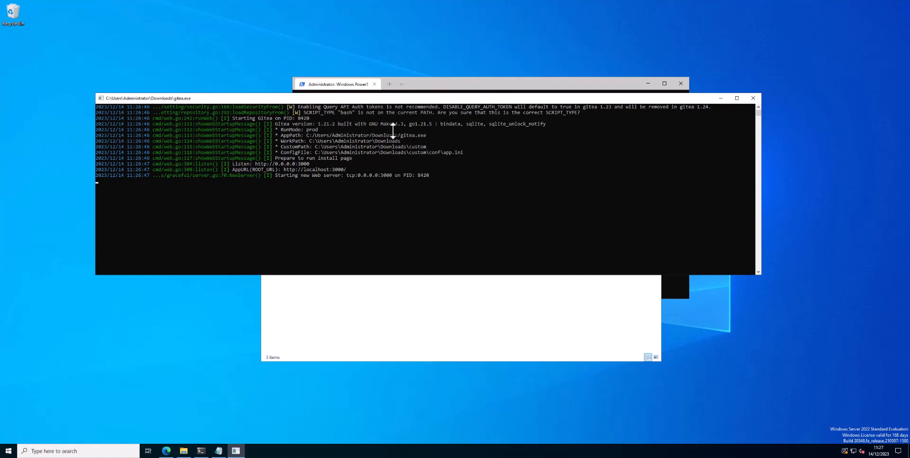
pyautogui.moveTo(455, 127)
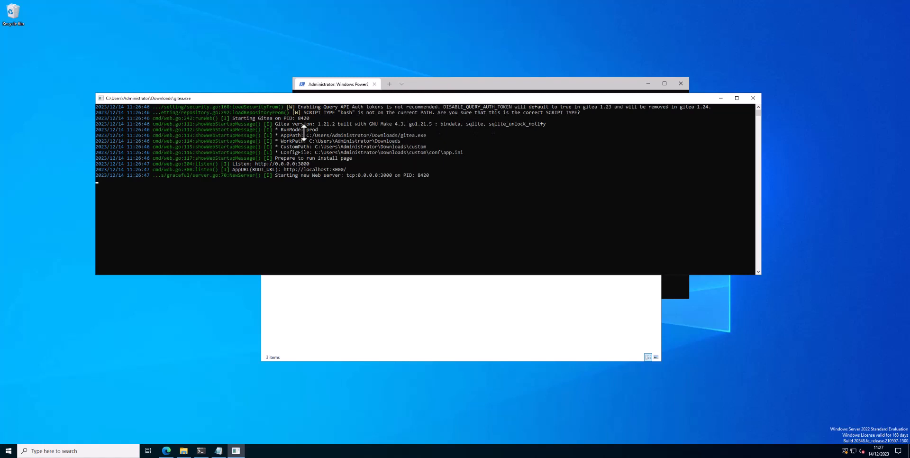
pyautogui.moveTo(285, 160)
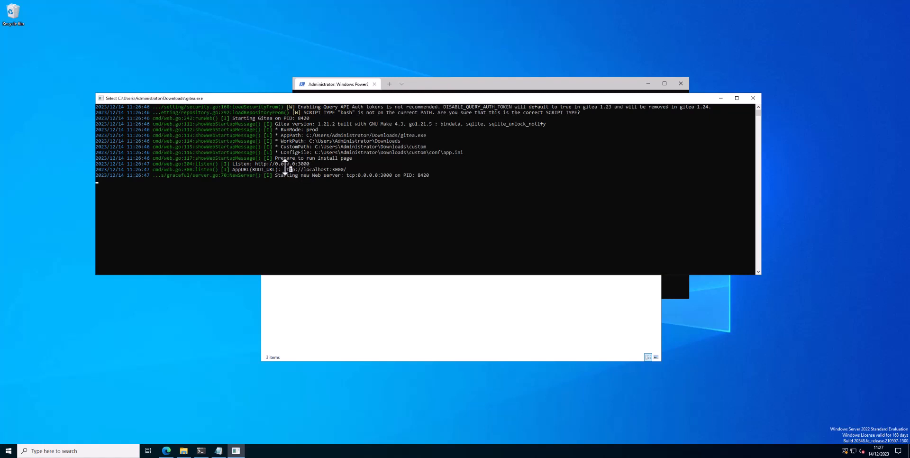
# Select the localhost:3000 address in the widened Gitea console log
pyautogui.doubleClick(280, 163)
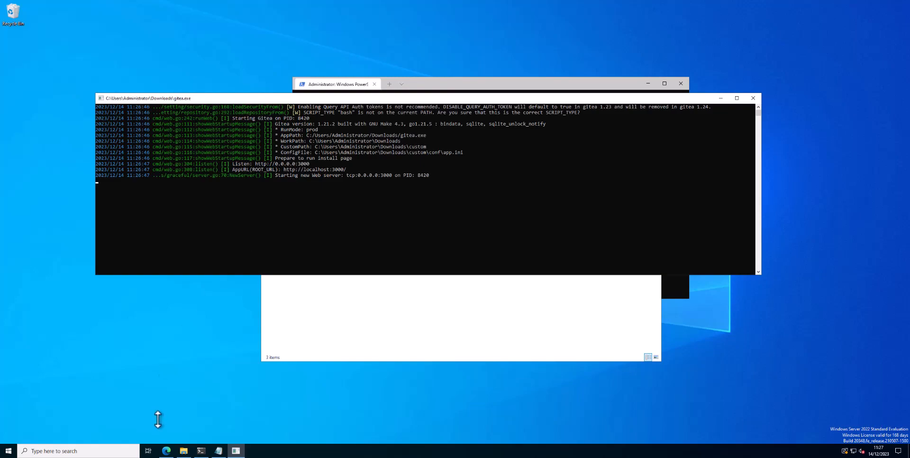
pyautogui.click(166, 451)
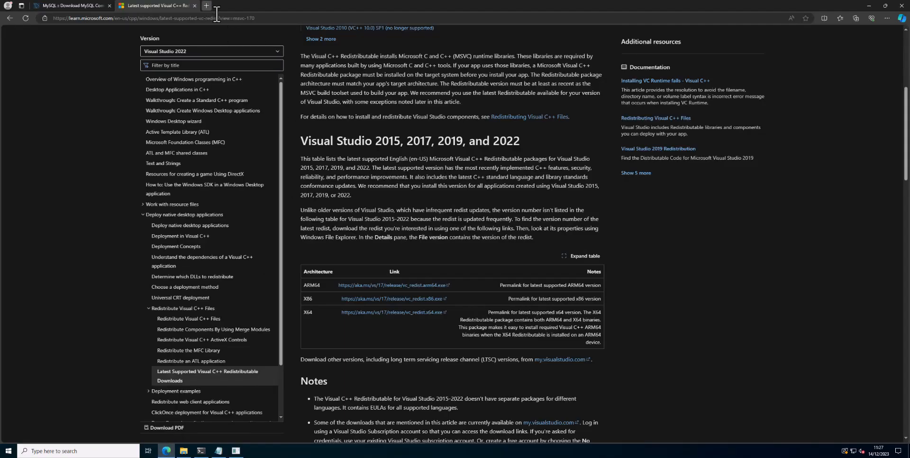
# Enter 'local' in Edge while getting the 64-bit Git for Windows installer
pyautogui.write('local')
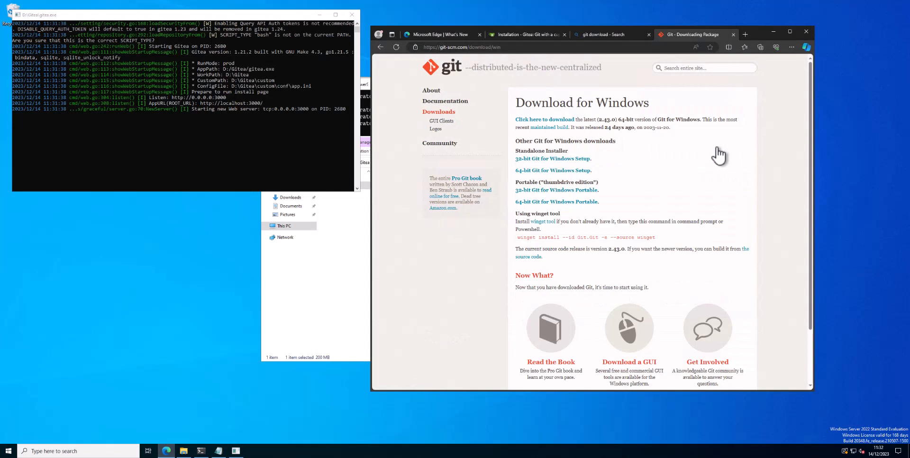
pyautogui.moveTo(711, 134)
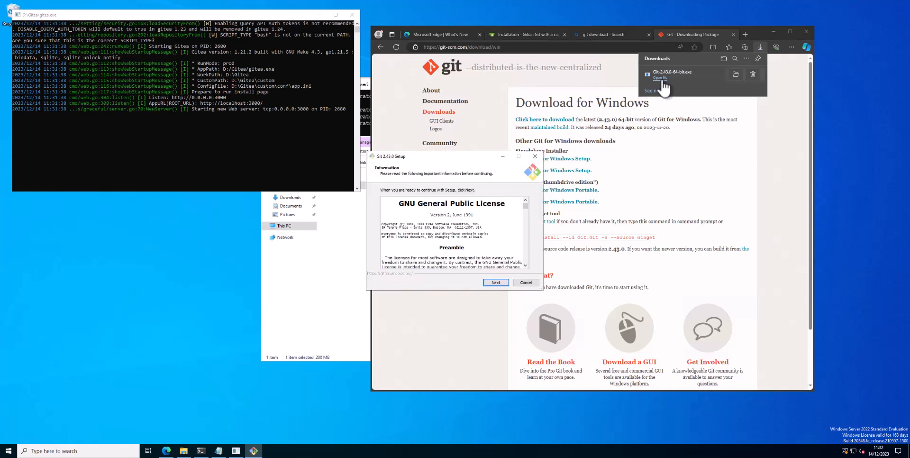
# Accept the Git license and default folders, and choose Visual Studio Code as editor
pyautogui.click(495, 282)
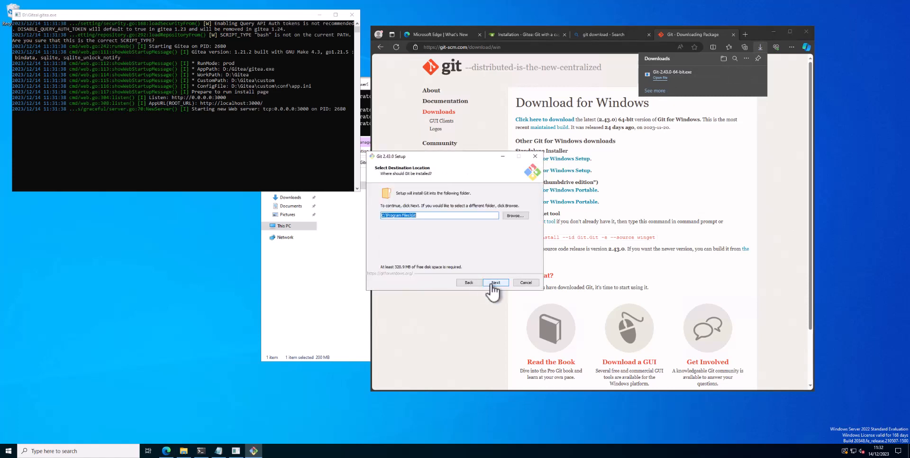
pyautogui.click(496, 282)
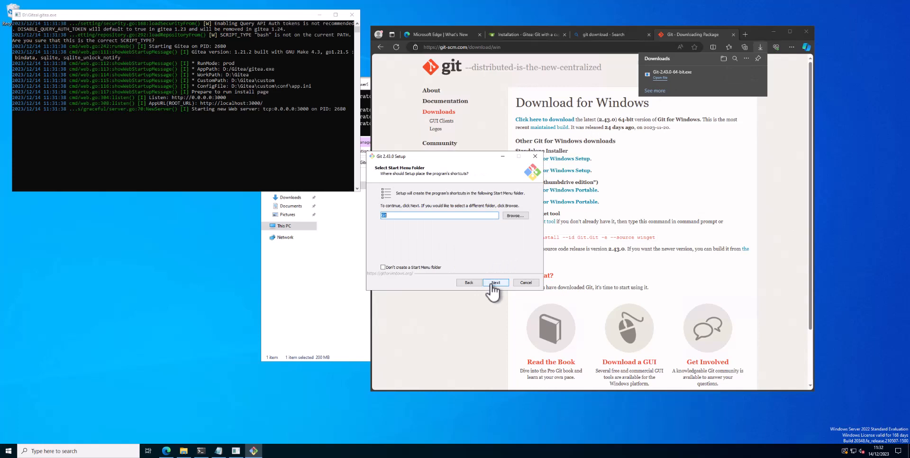
pyautogui.click(496, 282)
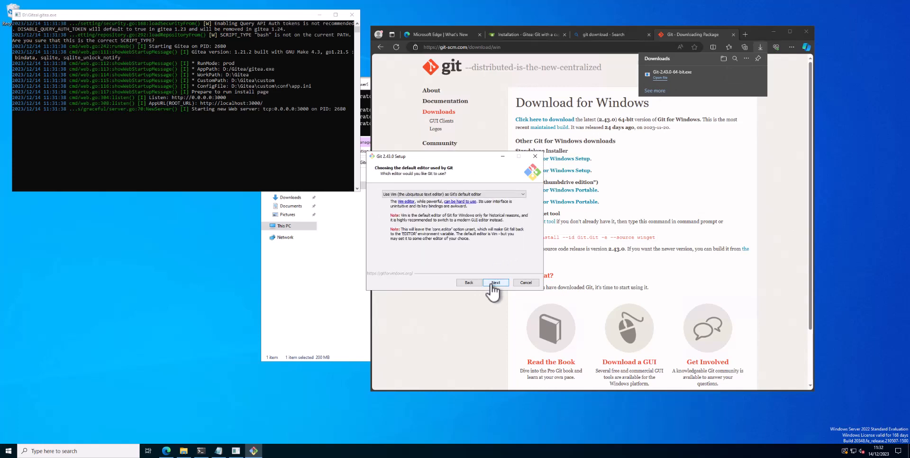
pyautogui.click(452, 194)
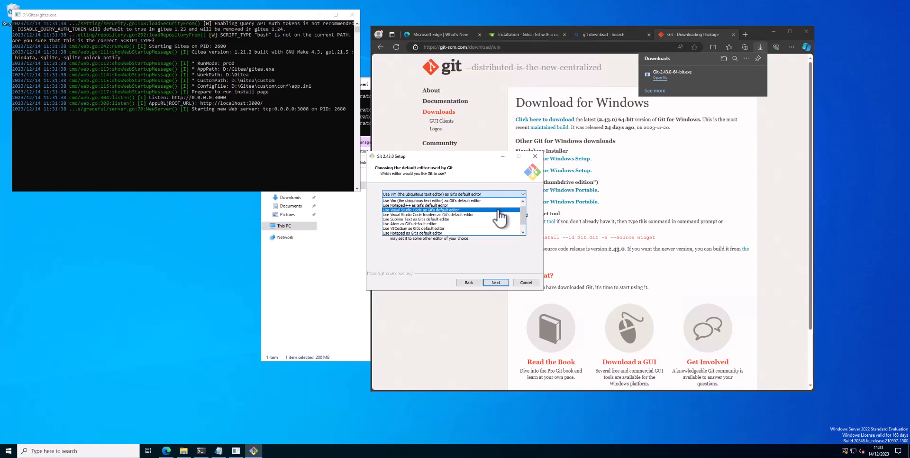
pyautogui.click(419, 209)
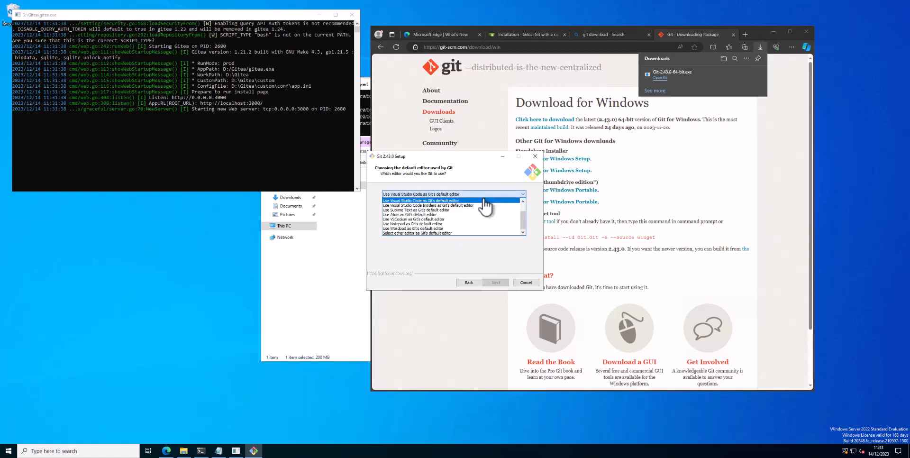
# Accept the default branch, OpenSSL and pull options, then install Git 2.43.0 and finish
pyautogui.scroll(-3)
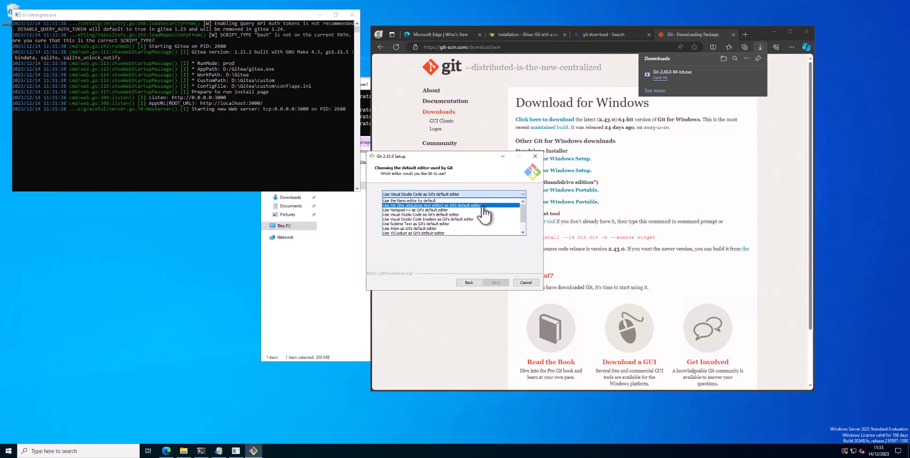
pyautogui.click(495, 283)
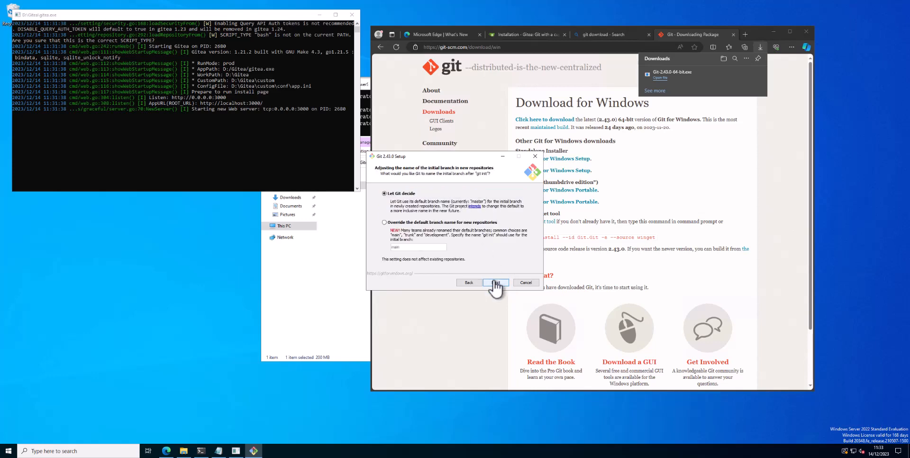
pyautogui.click(495, 282)
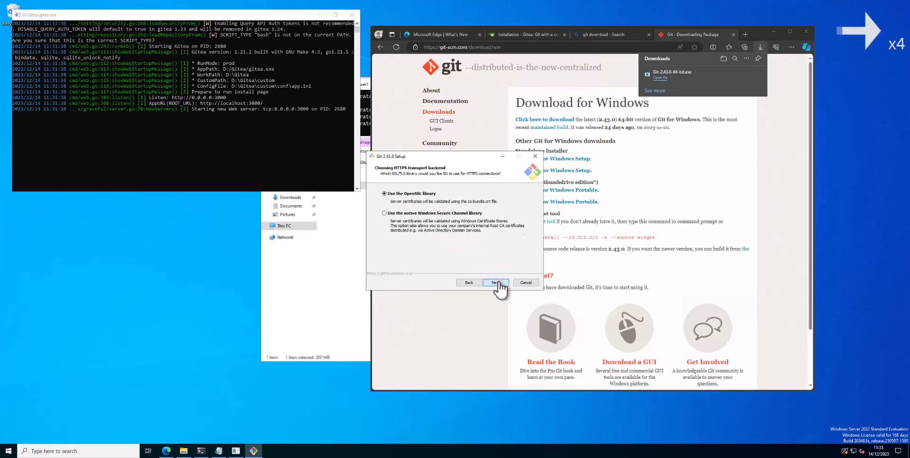
pyautogui.click(495, 282)
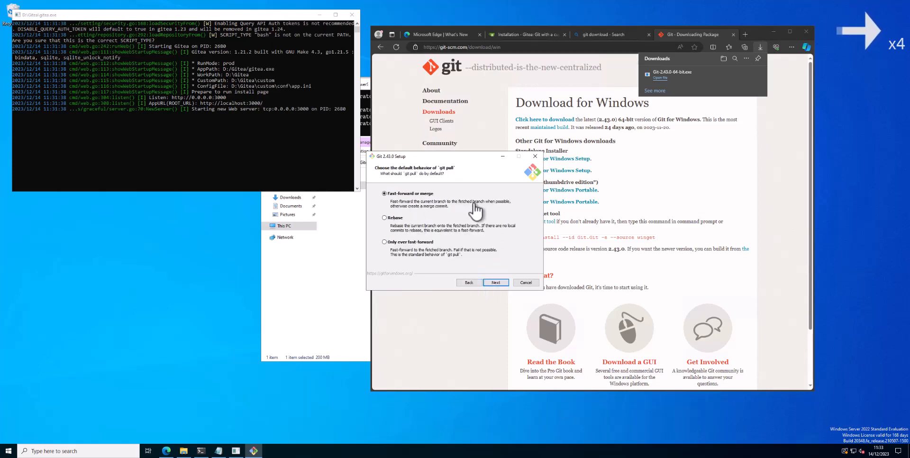
pyautogui.click(495, 282)
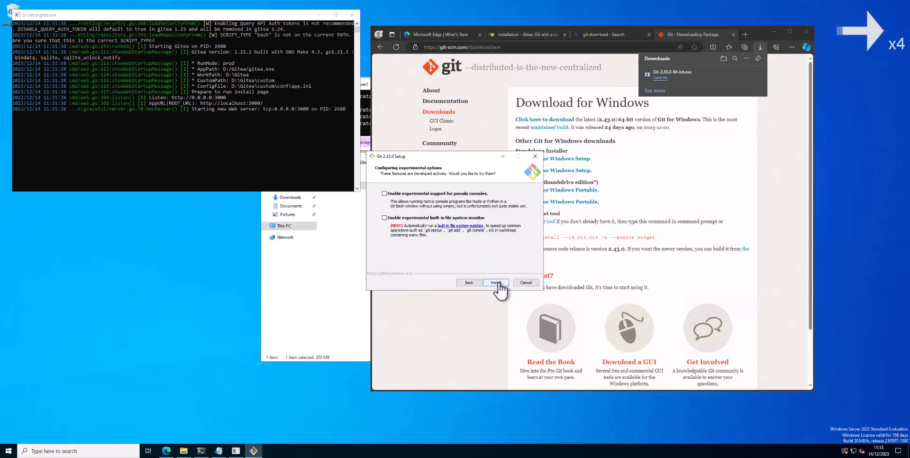
pyautogui.click(495, 283)
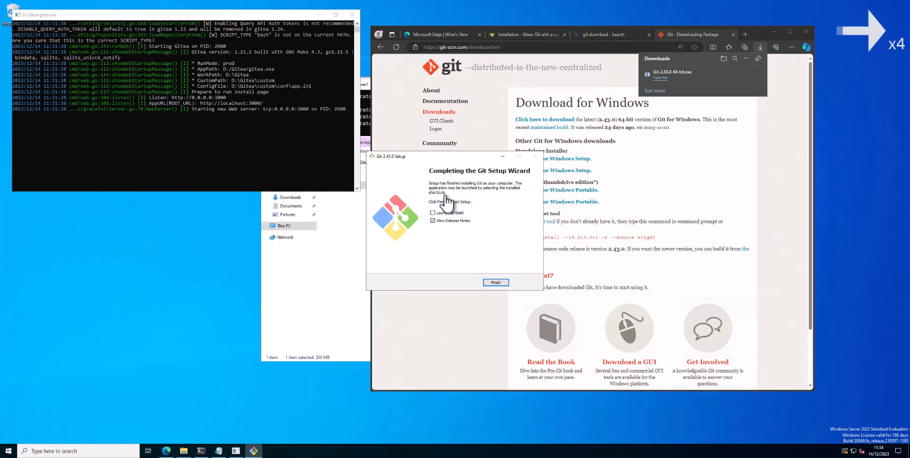
pyautogui.click(495, 282)
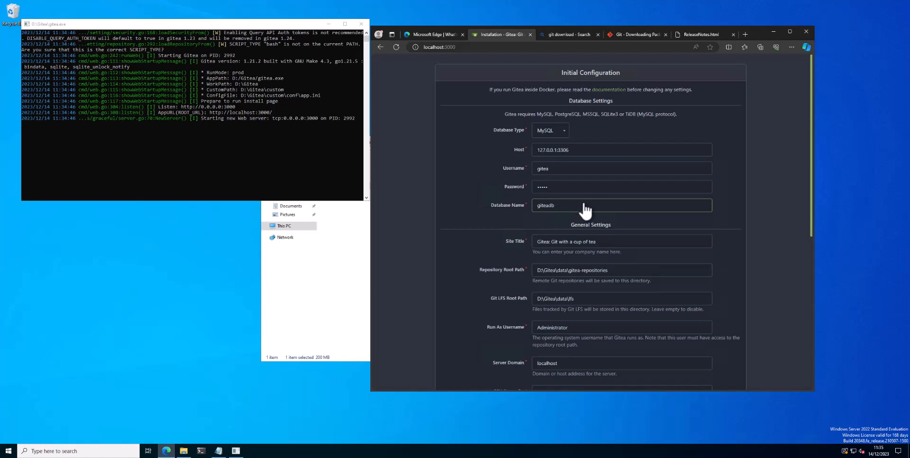
# Submit the Gitea installation with the MySQL giteadb database settings
pyautogui.scroll(-3)
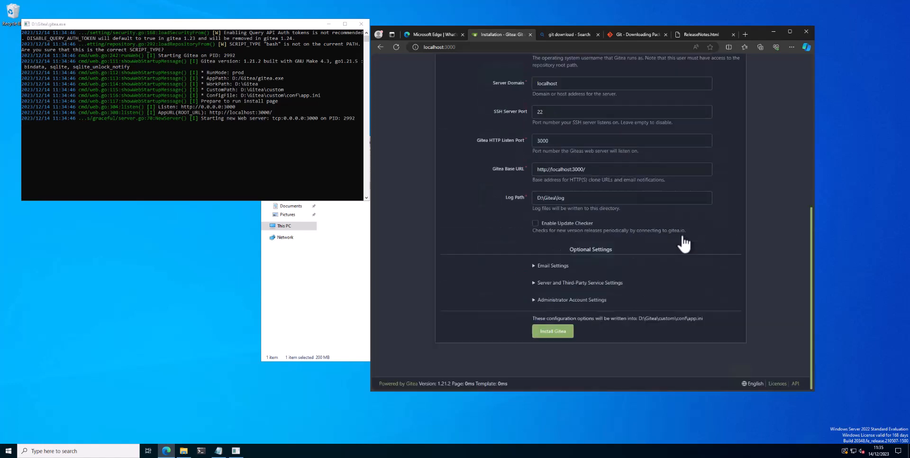
pyautogui.click(552, 331)
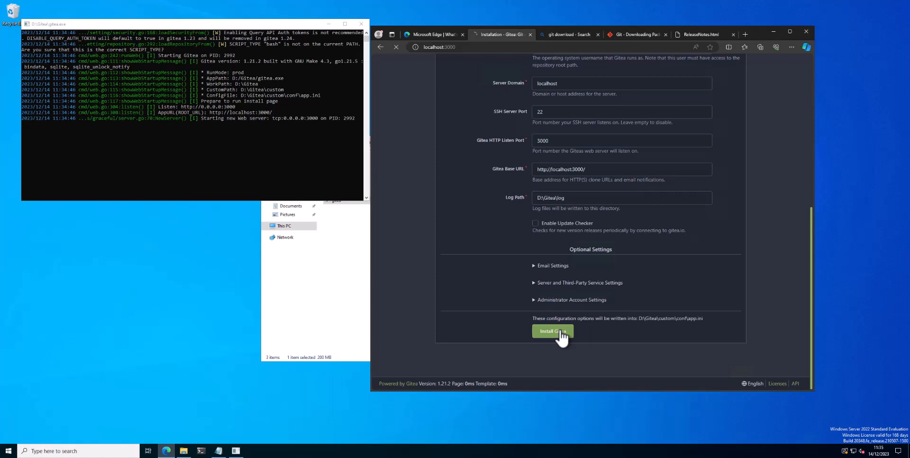
pyautogui.click(552, 331)
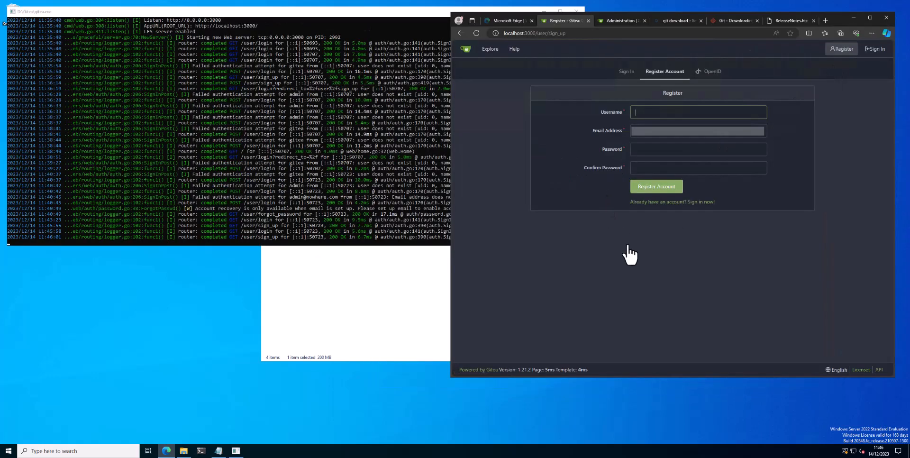
# Register the Gitea account Wayne with its password, then open the avatar menu
pyautogui.write('Wayne')
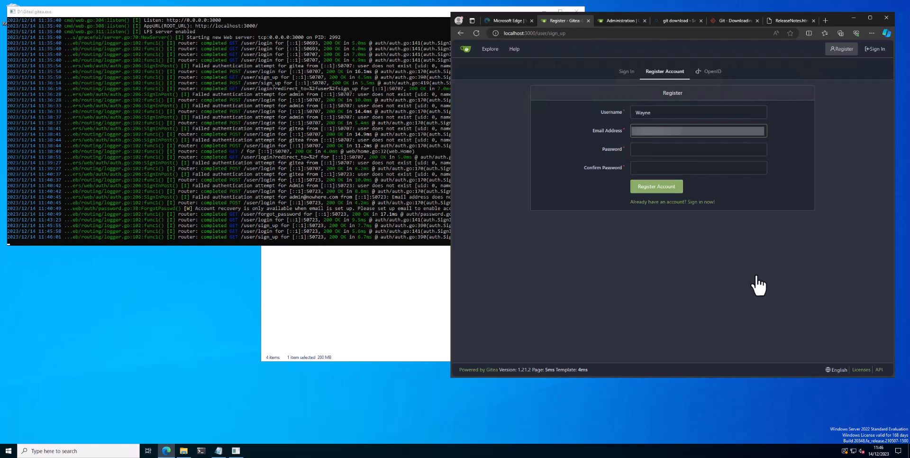
pyautogui.write('•')
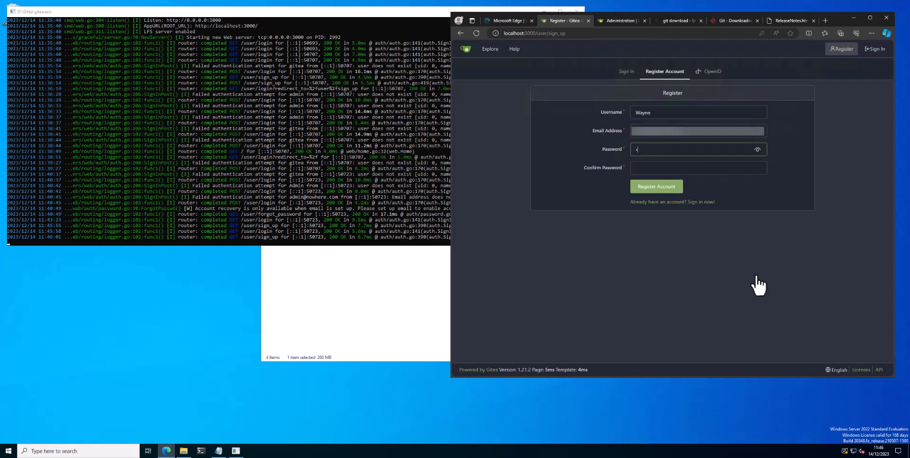
pyautogui.write('password')
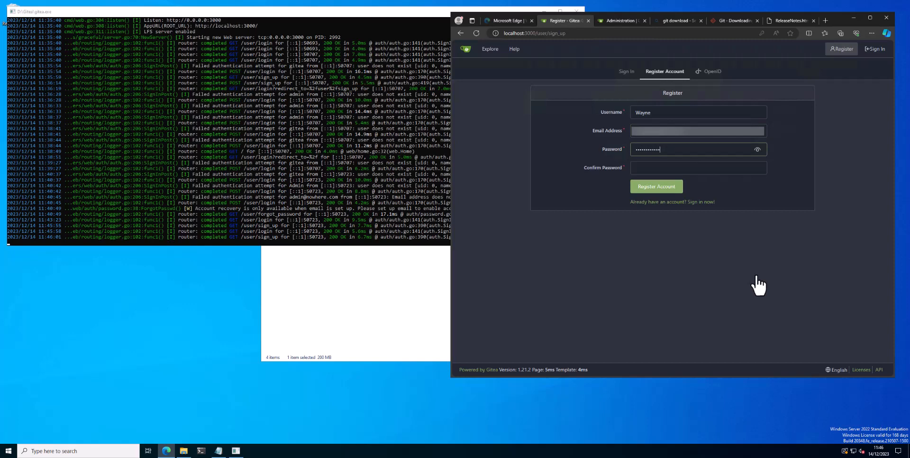
pyautogui.write('••••••')
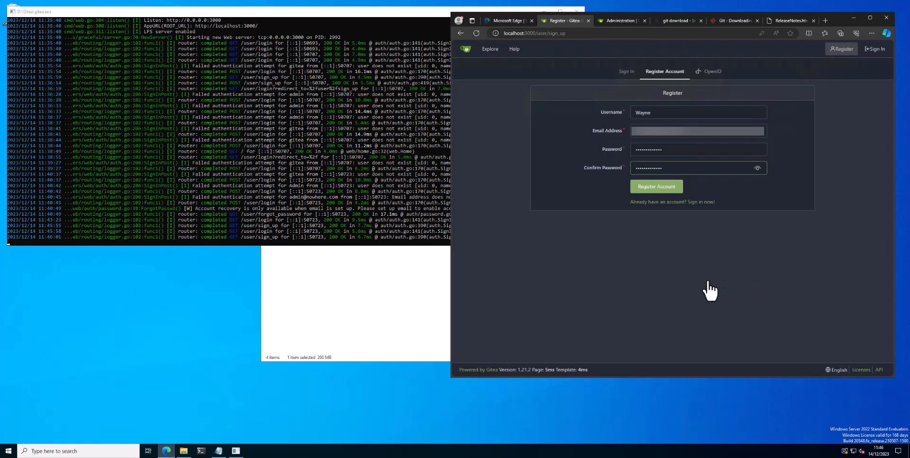
pyautogui.click(657, 186)
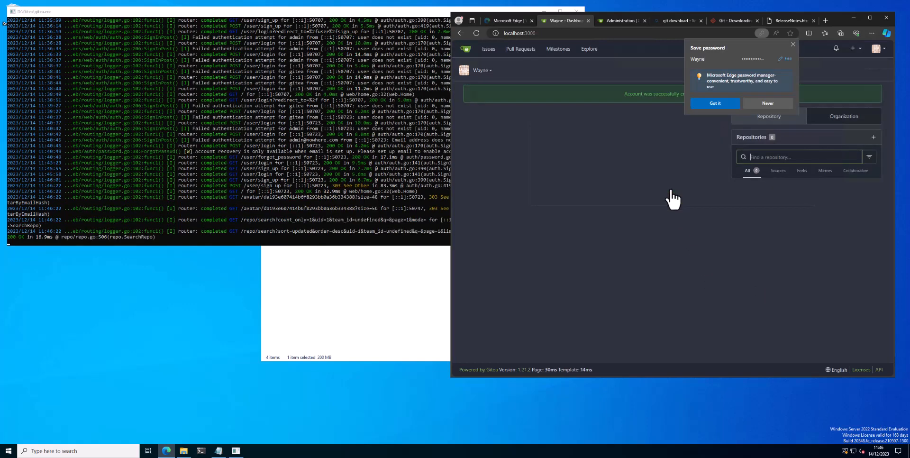
pyautogui.click(714, 103)
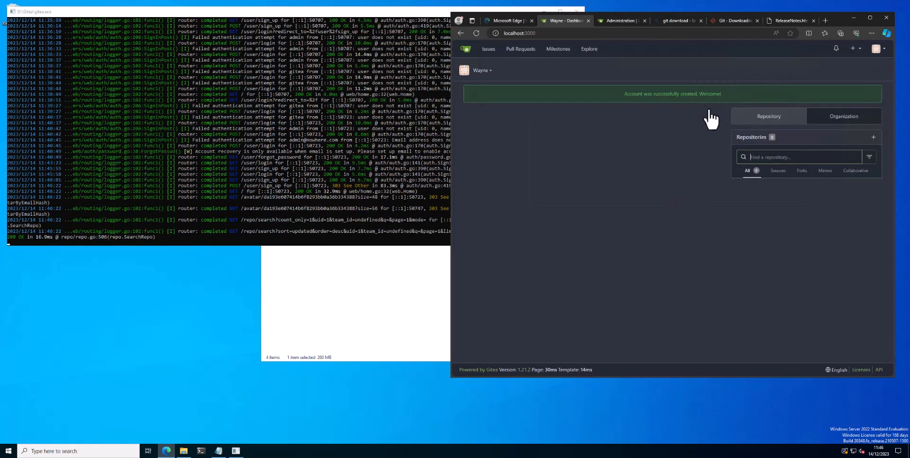
pyautogui.click(877, 49)
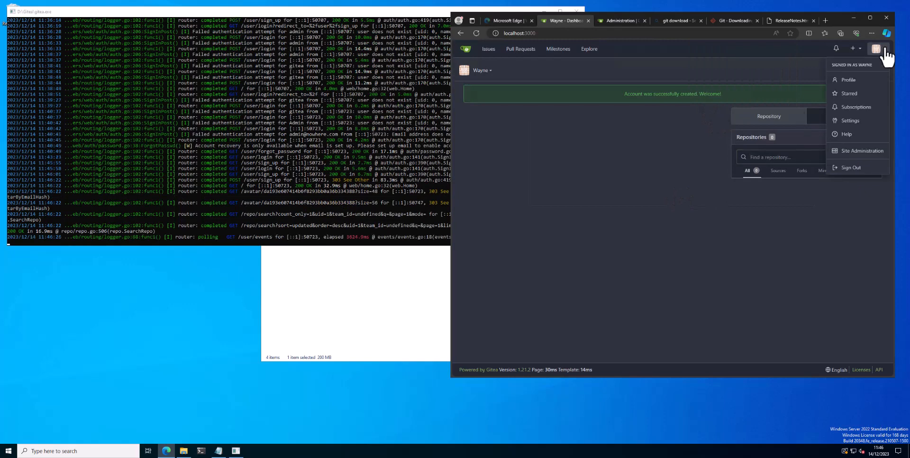
# Browse Site Administration's Cron Tasks, Stacktrace, System Notices and Configuration, then return to the dashboard
pyautogui.click(863, 150)
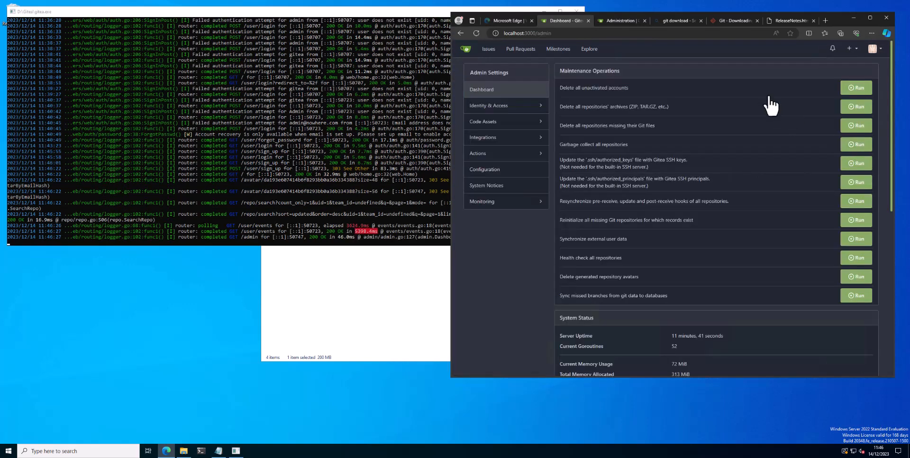
pyautogui.moveTo(458, 137)
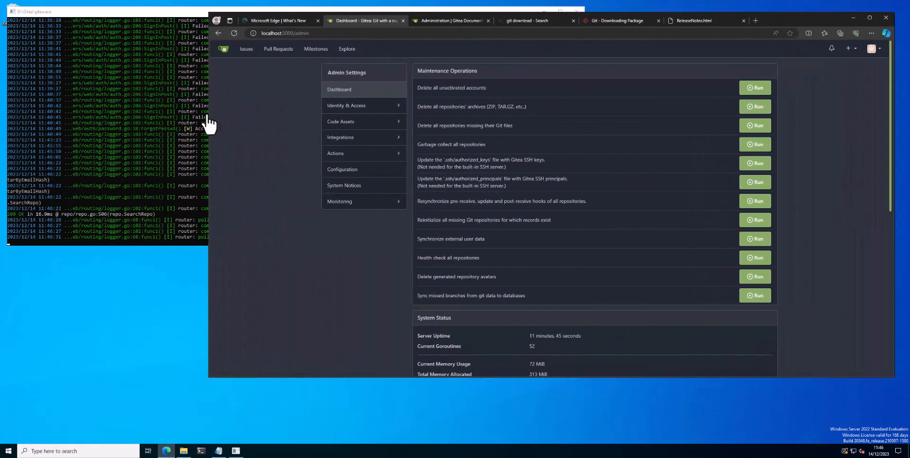
pyautogui.scroll(-3)
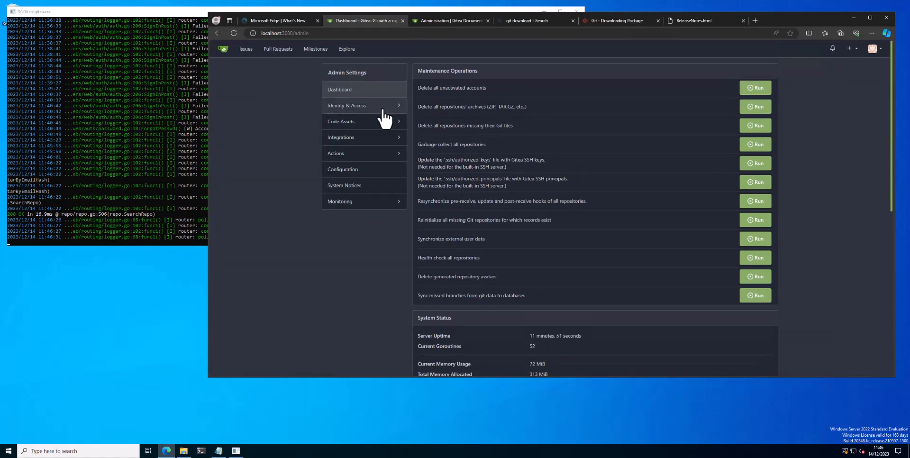
pyautogui.moveTo(385, 139)
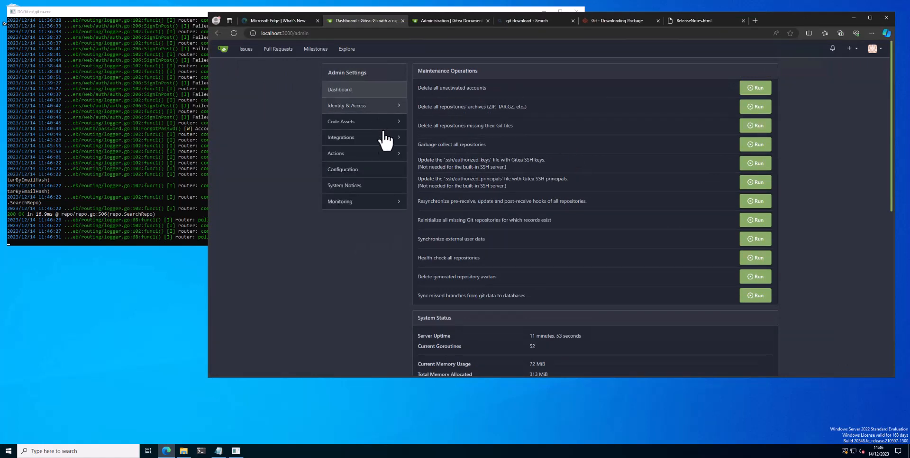
pyautogui.click(341, 201)
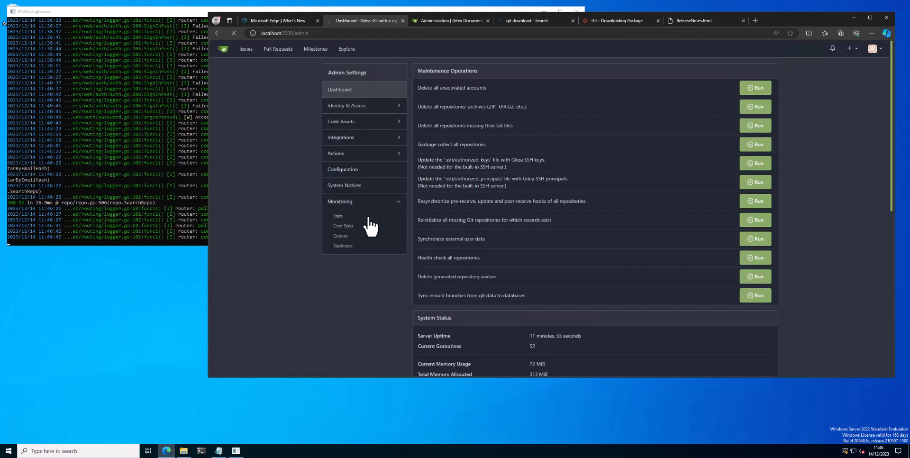
pyautogui.click(344, 226)
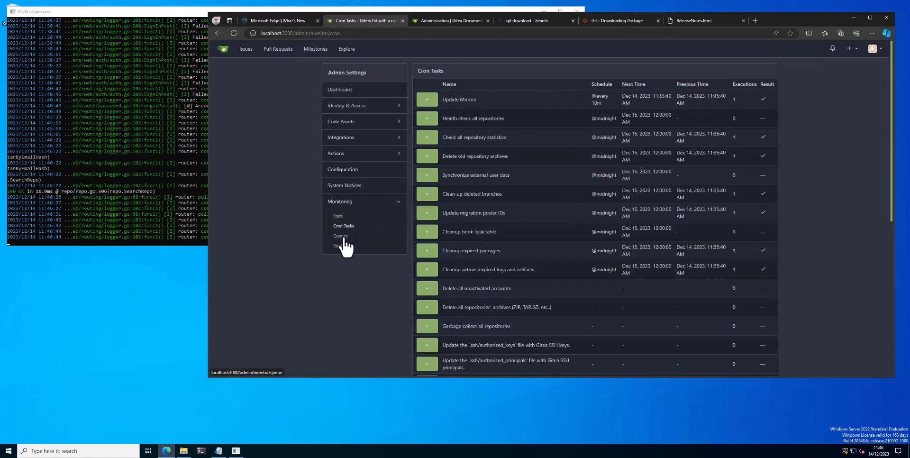
pyautogui.click(345, 246)
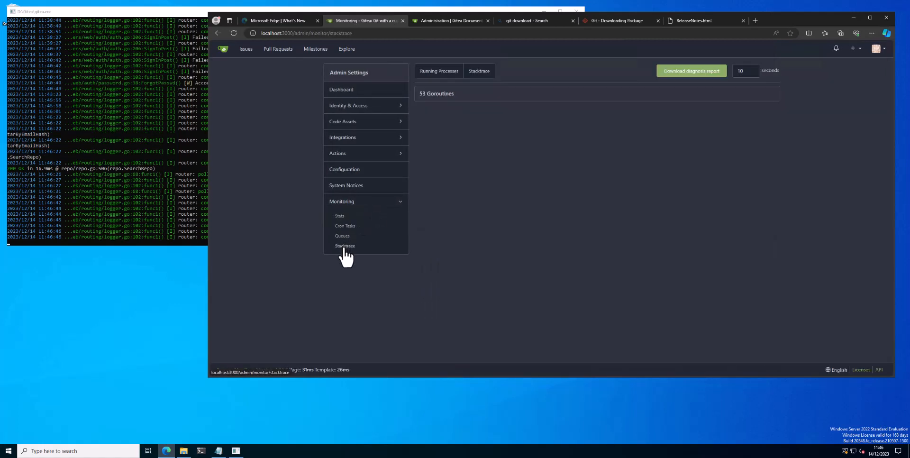
pyautogui.click(346, 186)
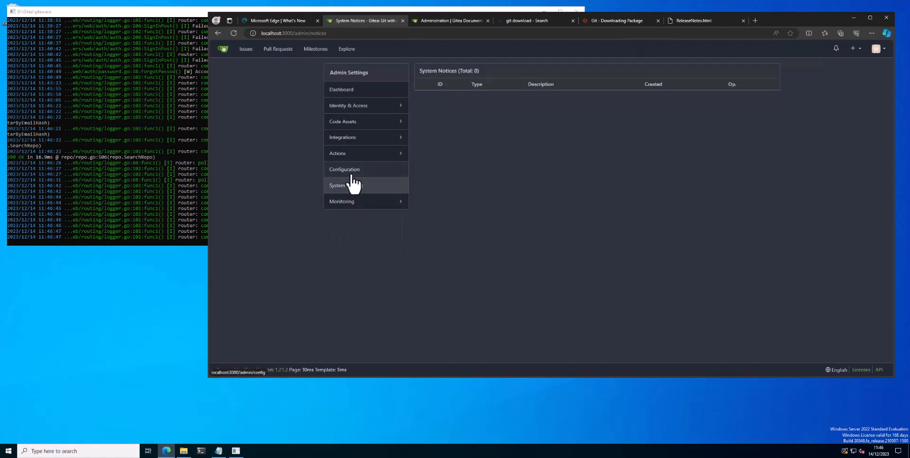
pyautogui.click(344, 169)
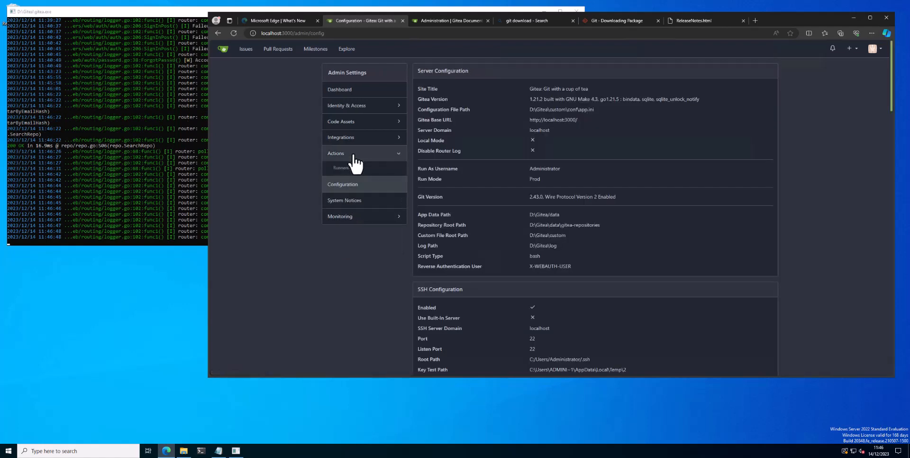
pyautogui.click(342, 167)
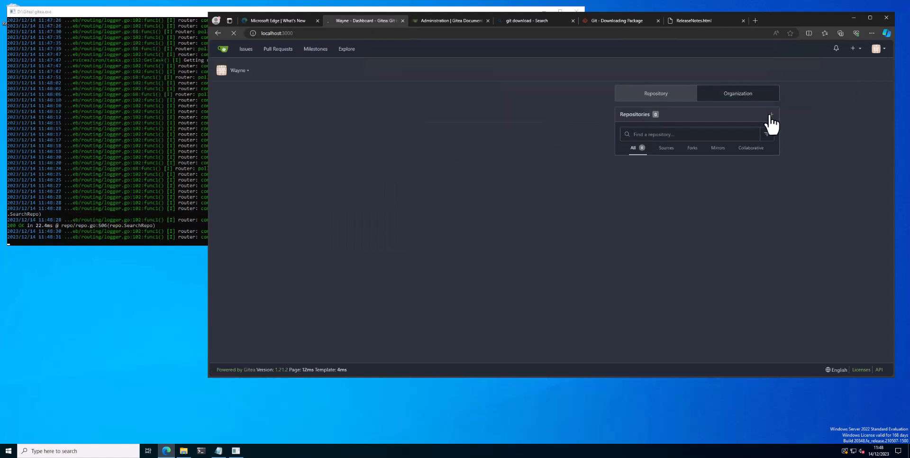
# Start a new repository with description 'Test' and list the issue label sets
pyautogui.click(771, 114)
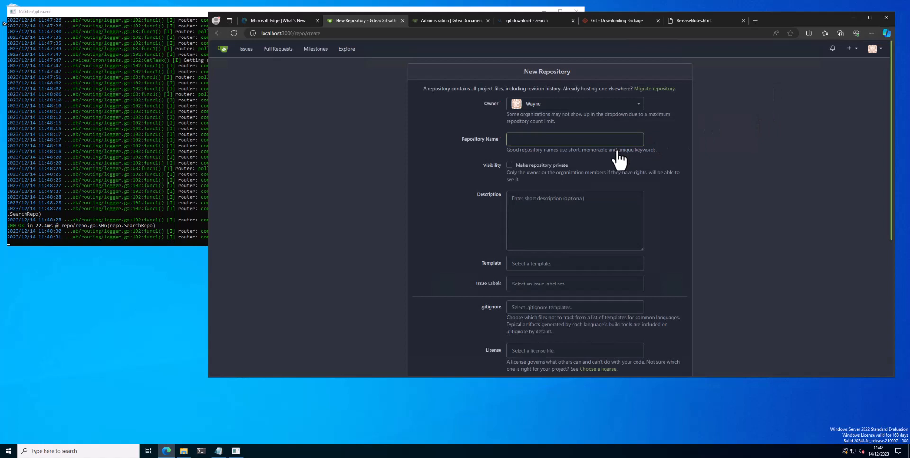
pyautogui.write('Test')
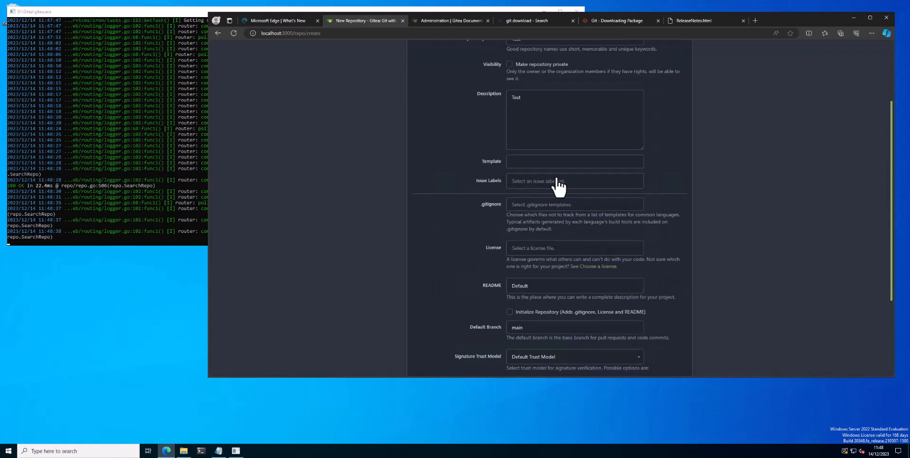
pyautogui.click(574, 180)
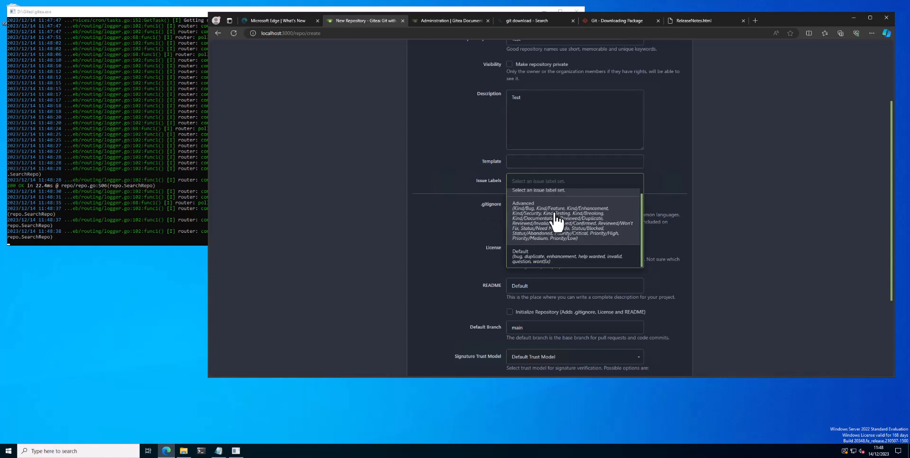
pyautogui.moveTo(564, 256)
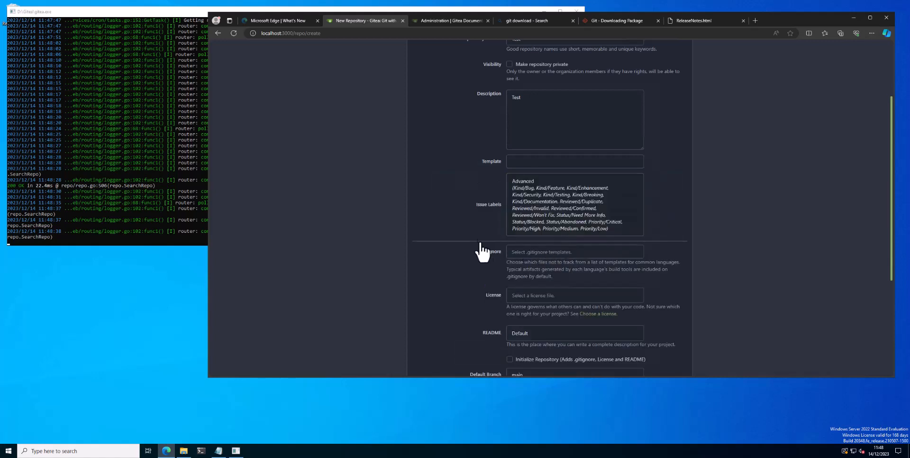
# Select the VisualStudio .gitignore template instead of VisualStudioCode, and list license choices
pyautogui.click(575, 252)
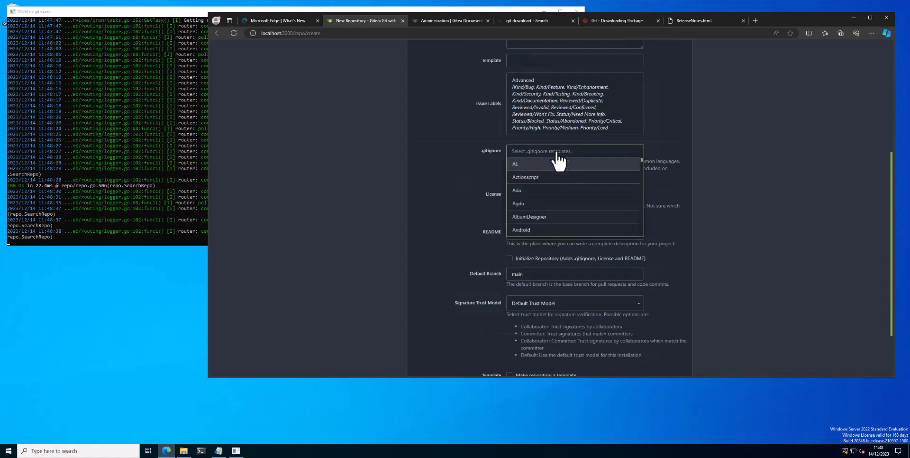
pyautogui.scroll(-3)
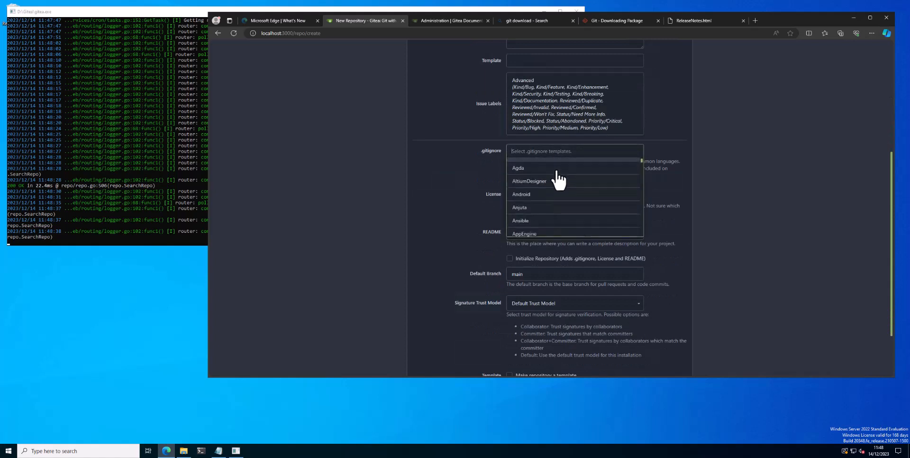
pyautogui.write('v')
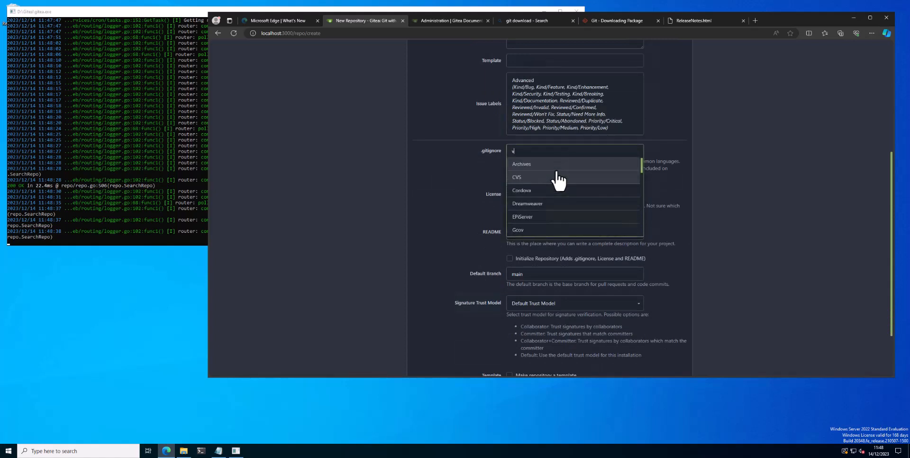
pyautogui.click(520, 163)
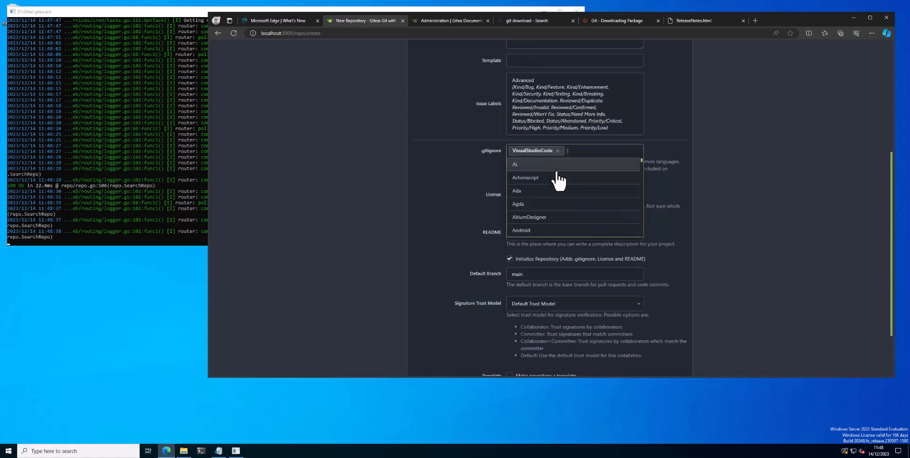
pyautogui.click(556, 150)
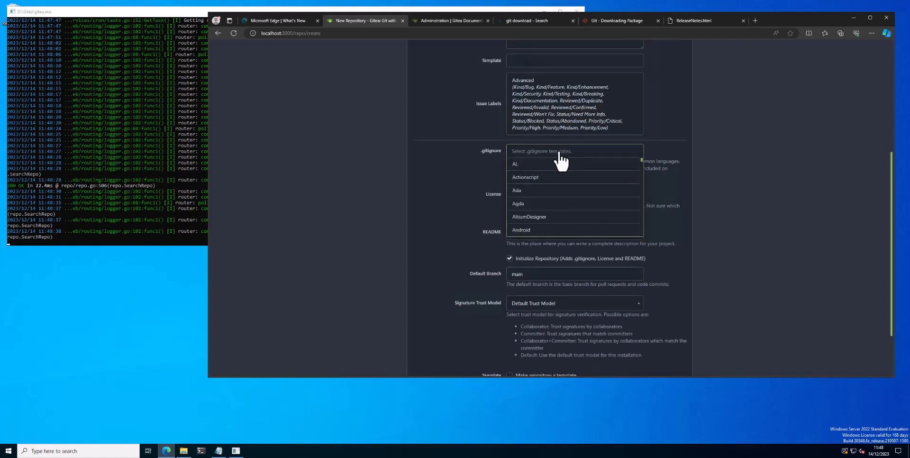
pyautogui.write('visua')
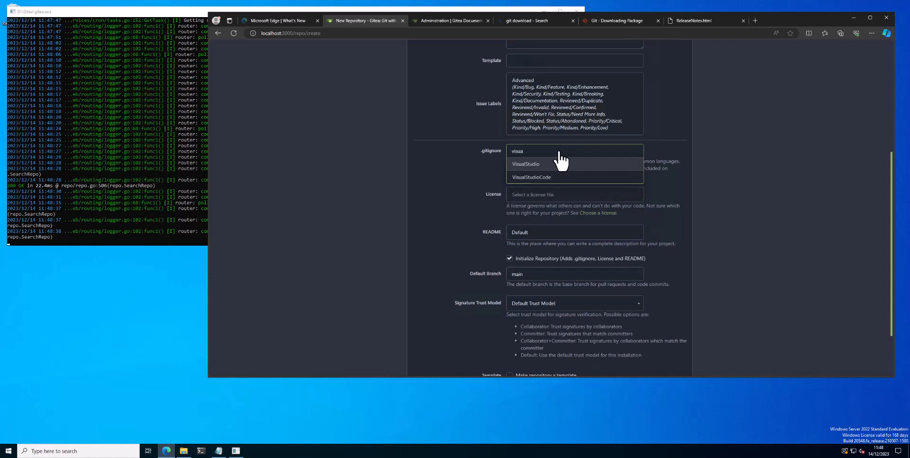
pyautogui.click(525, 164)
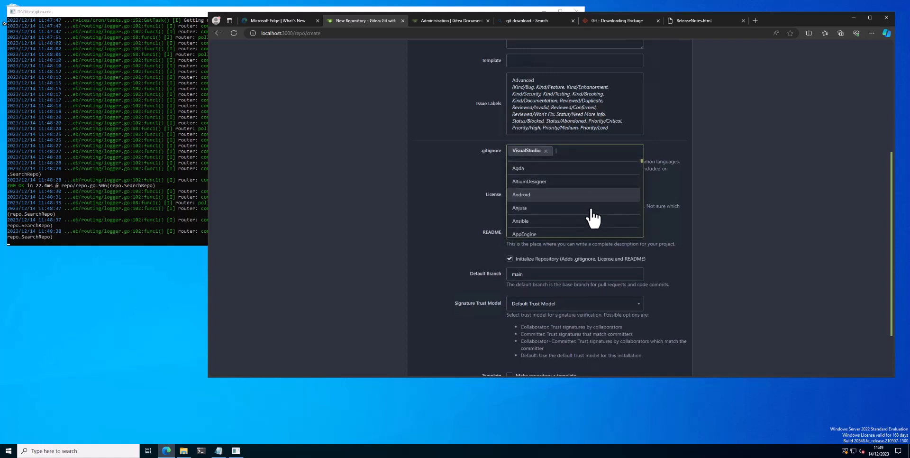
pyautogui.scroll(-3)
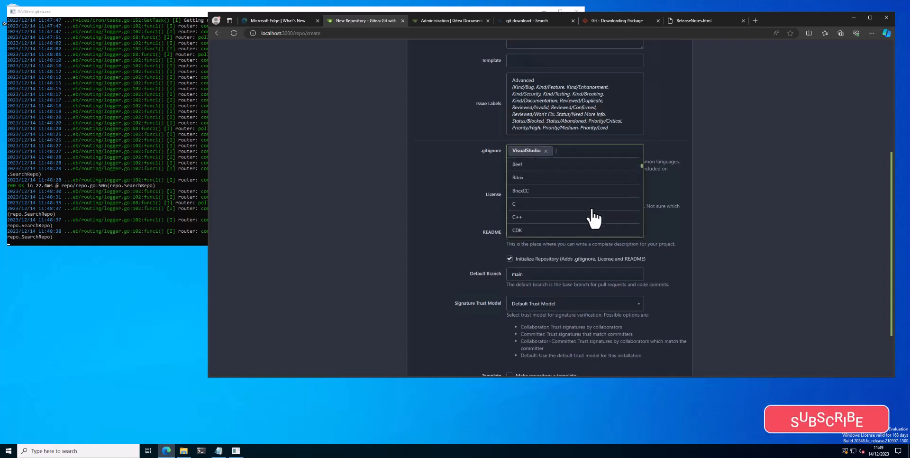
pyautogui.scroll(-3)
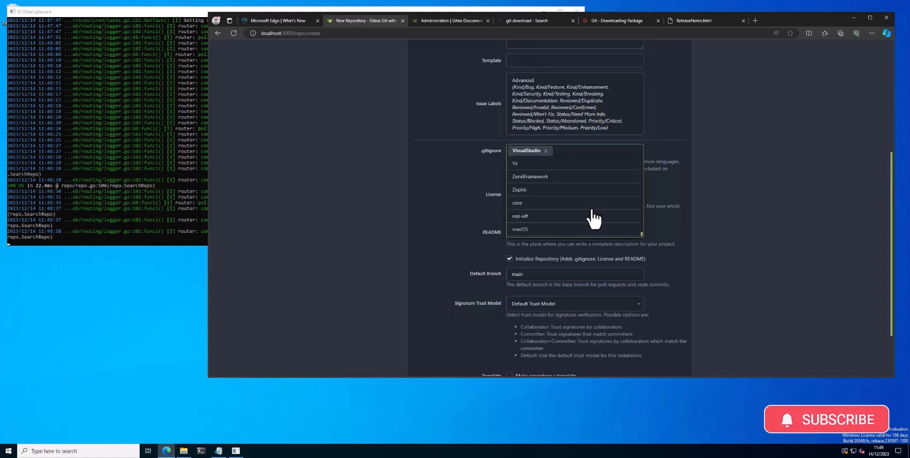
pyautogui.scroll(-3)
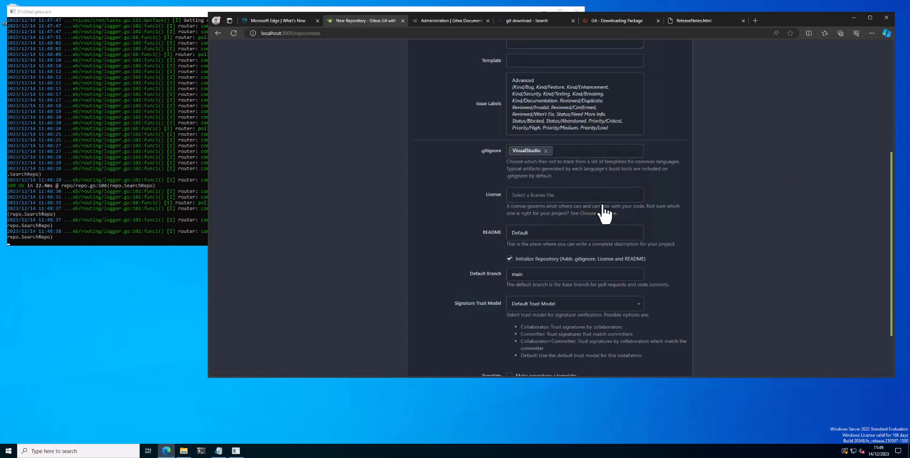
pyautogui.click(575, 194)
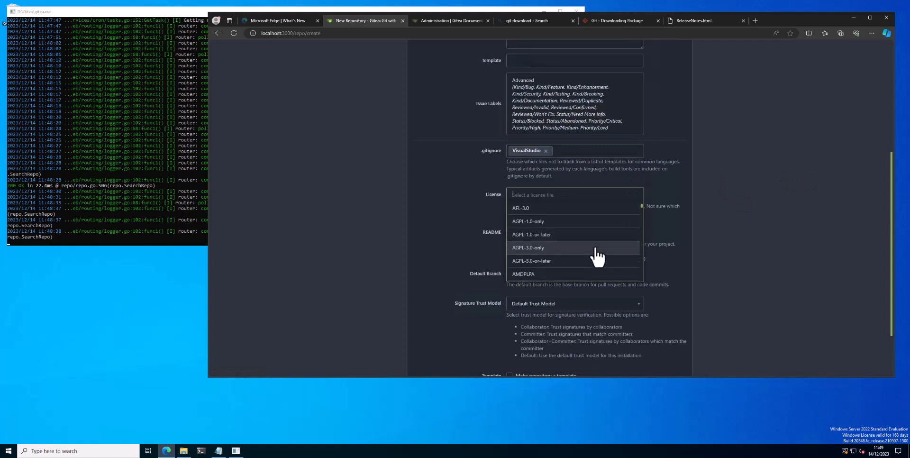